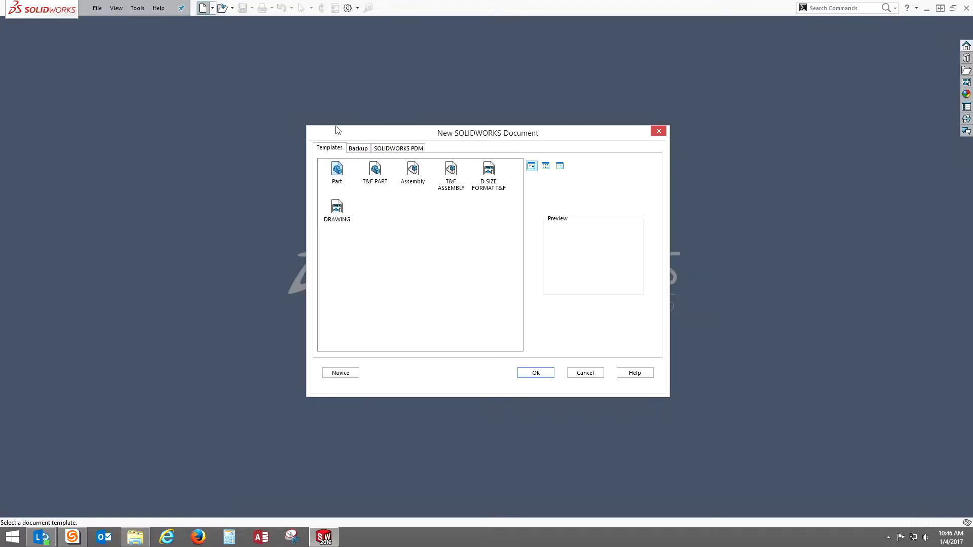
# Step: Create a new Part document and bring up sketch options on a reference plane
pyautogui.click(535, 373)
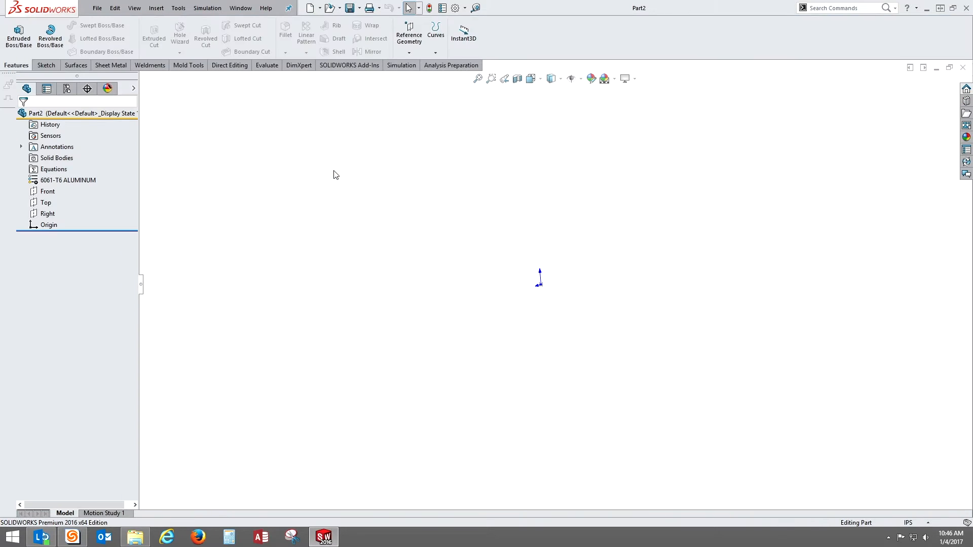
pyautogui.click(47, 213)
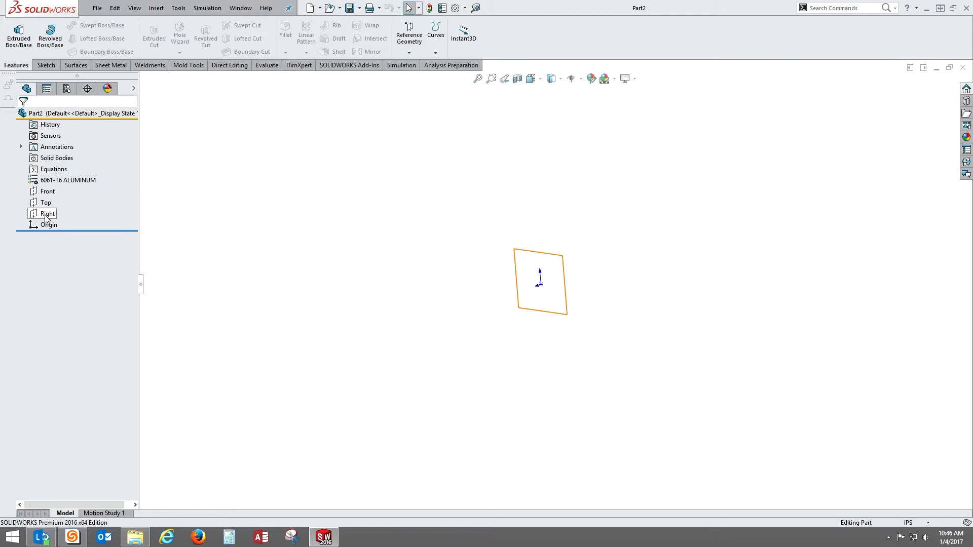
pyautogui.click(46, 213)
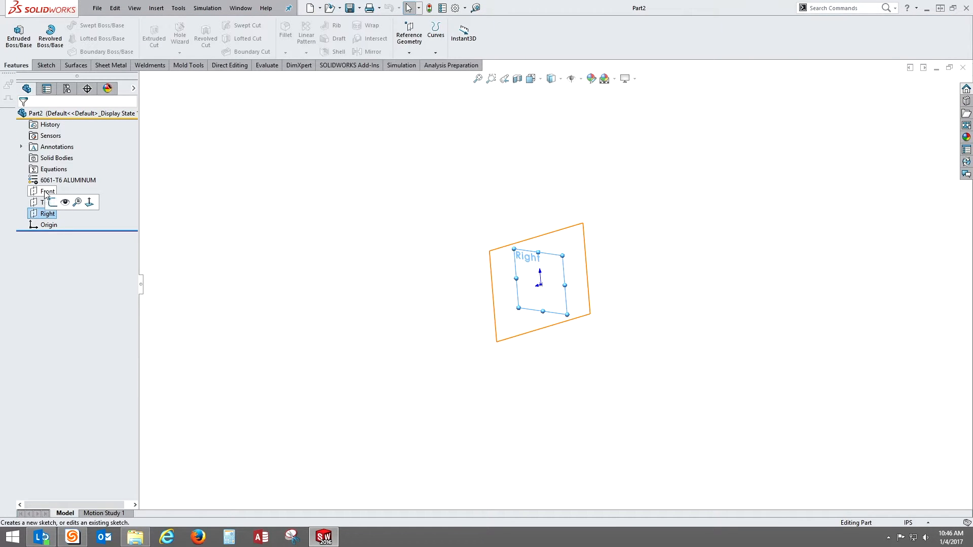
# Step: Draw a circle at the origin on the Front plane and dimension it to 0.250 in
pyautogui.click(45, 191)
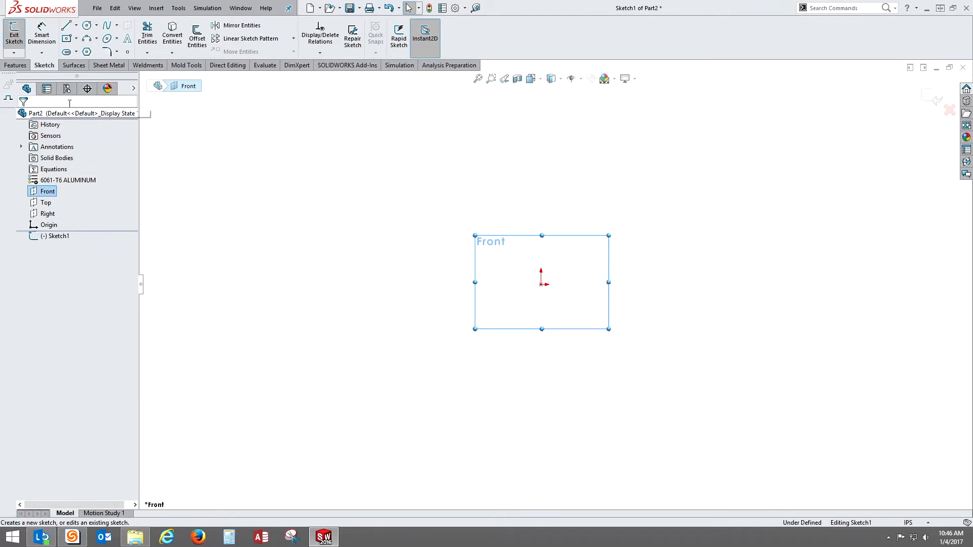
pyautogui.click(88, 25)
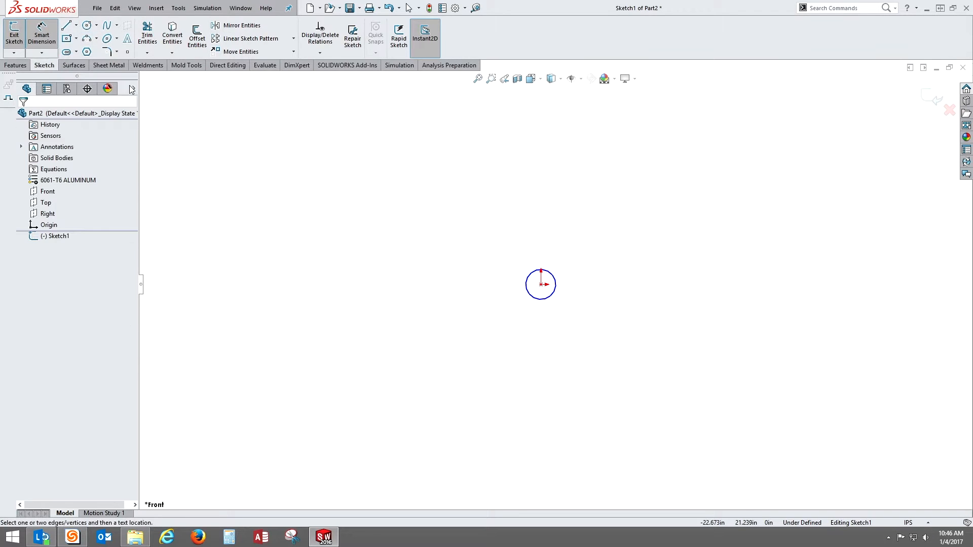
pyautogui.click(539, 298)
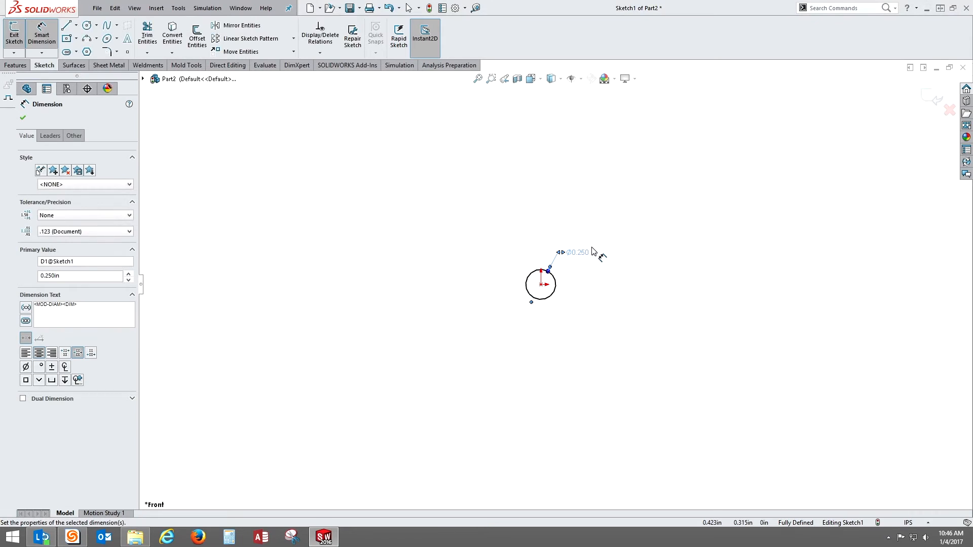
pyautogui.moveTo(18, 66)
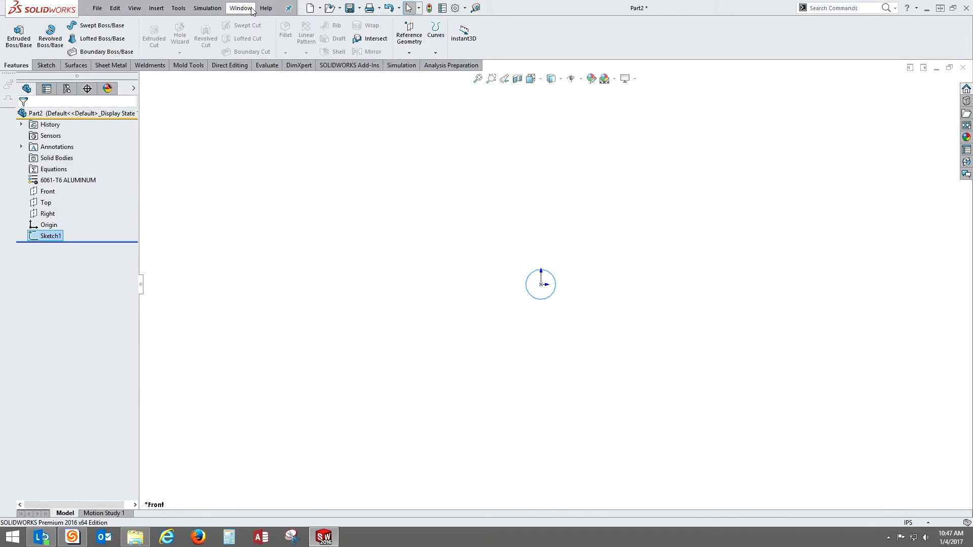
pyautogui.moveTo(178, 8)
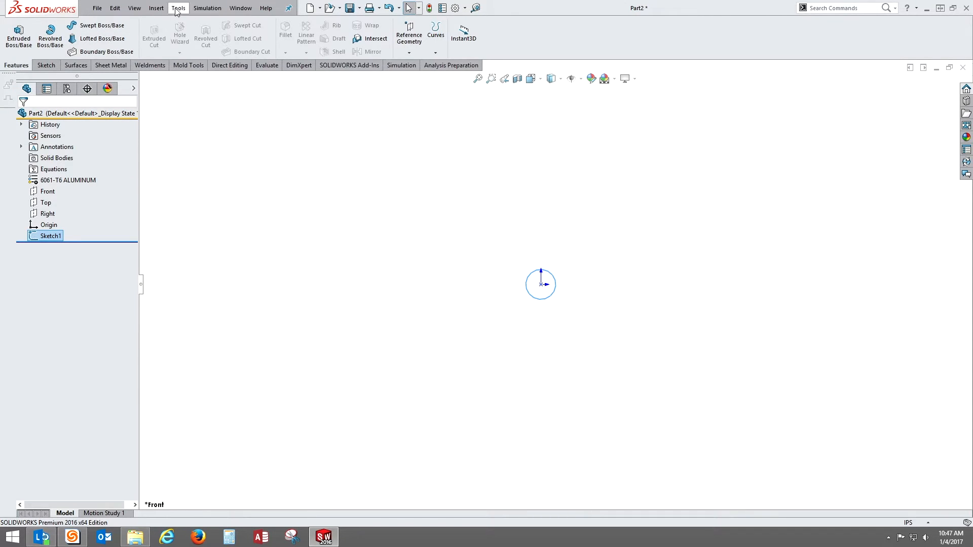
# Step: Start a Helix/Spiral curve from Sketch1's circle via Insert > Curve
pyautogui.click(156, 8)
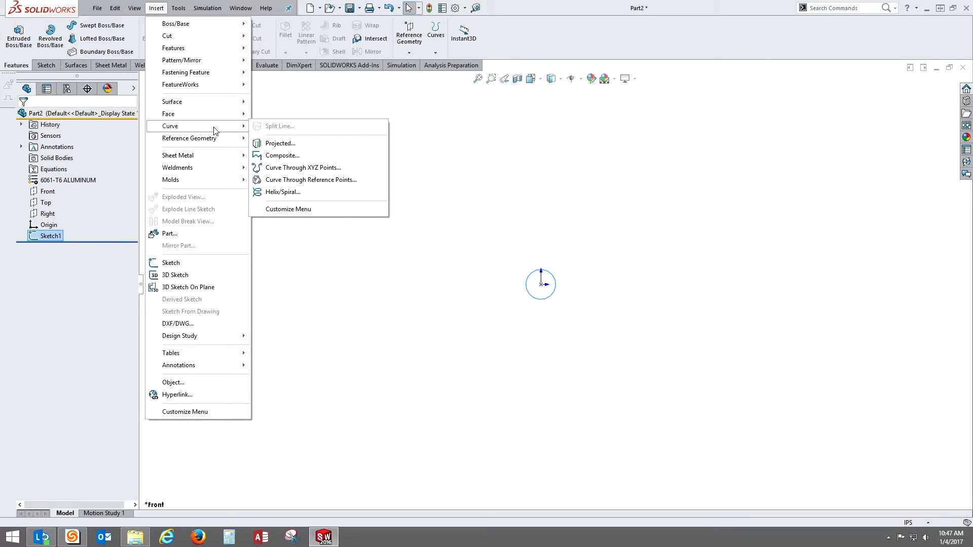
pyautogui.moveTo(287, 194)
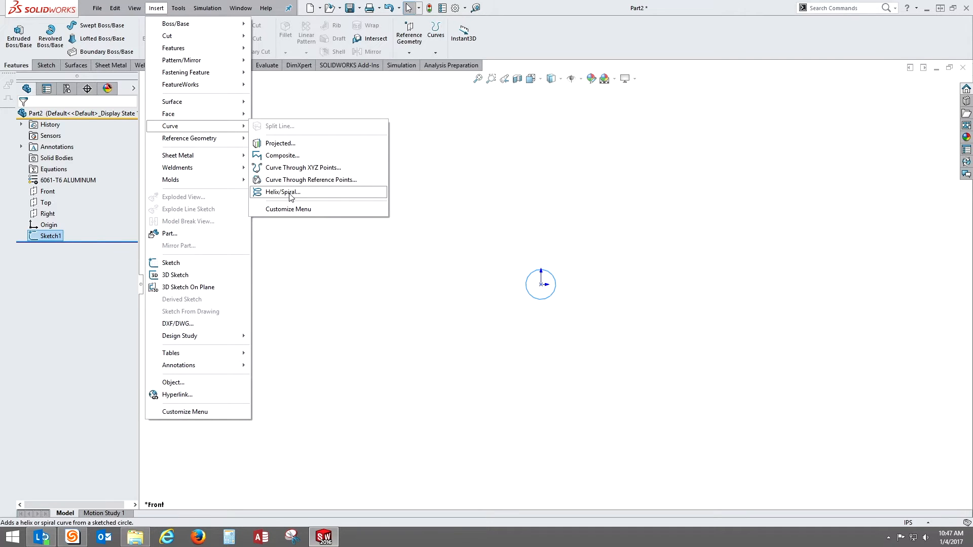
pyautogui.click(283, 192)
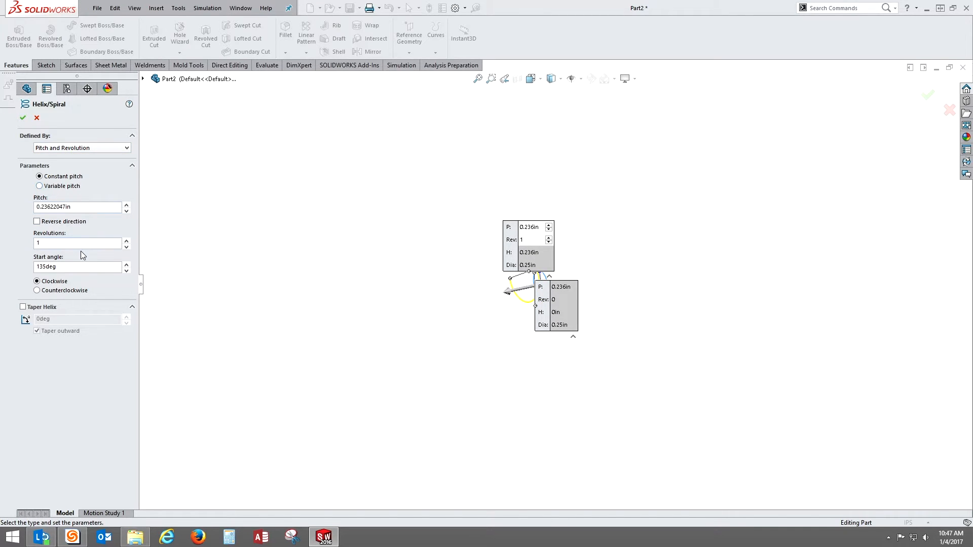
pyautogui.moveTo(86, 216)
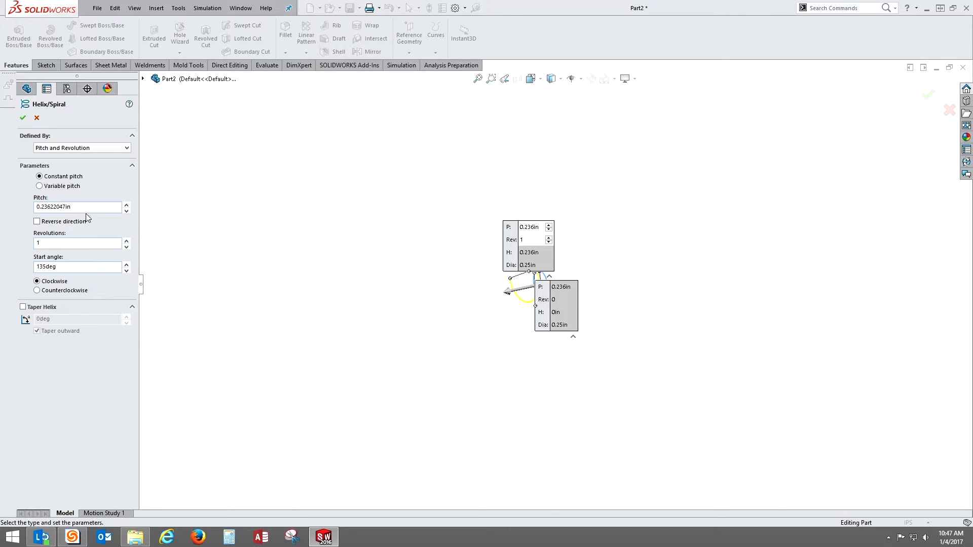
# Step: Replace the helix pitch value with 1.000 in
pyautogui.tripleClick(76, 206)
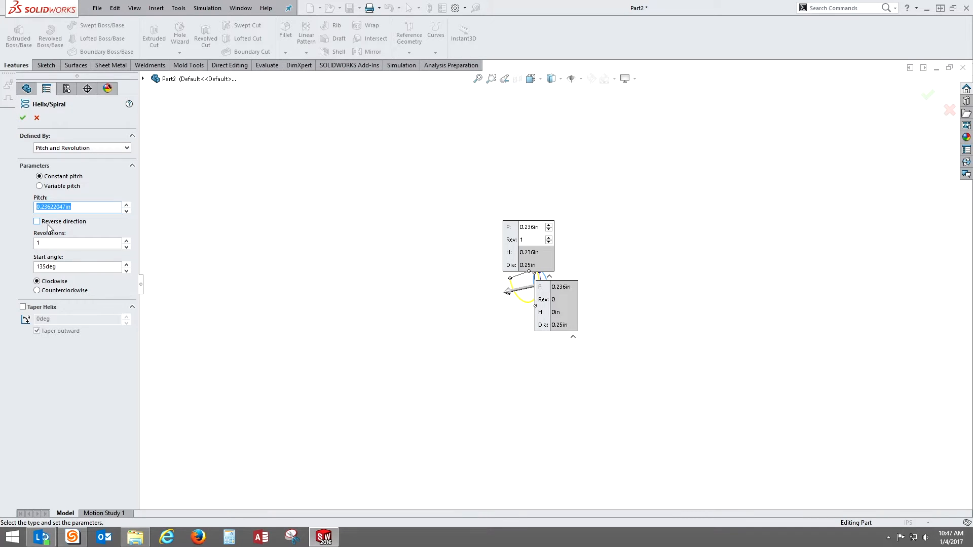
pyautogui.write('20.000in')
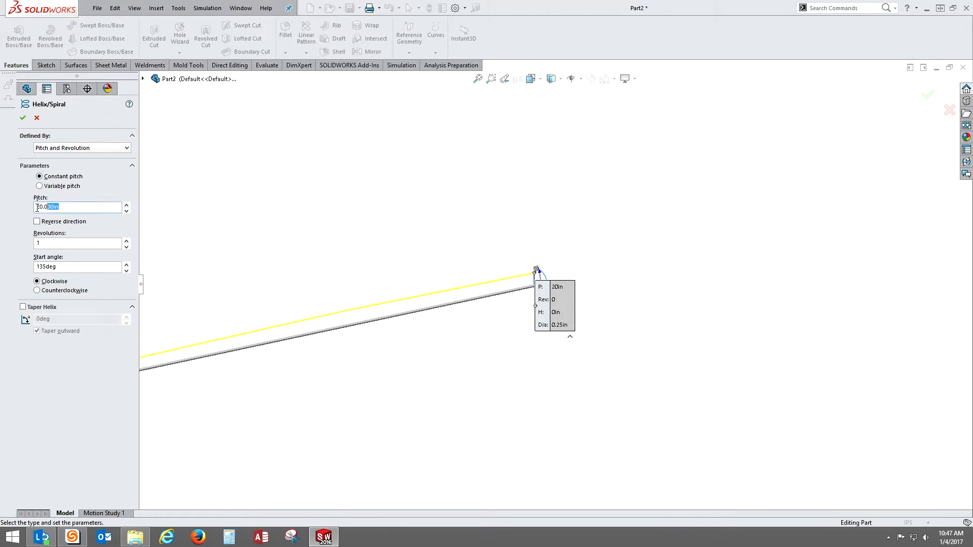
pyautogui.write('1.000in')
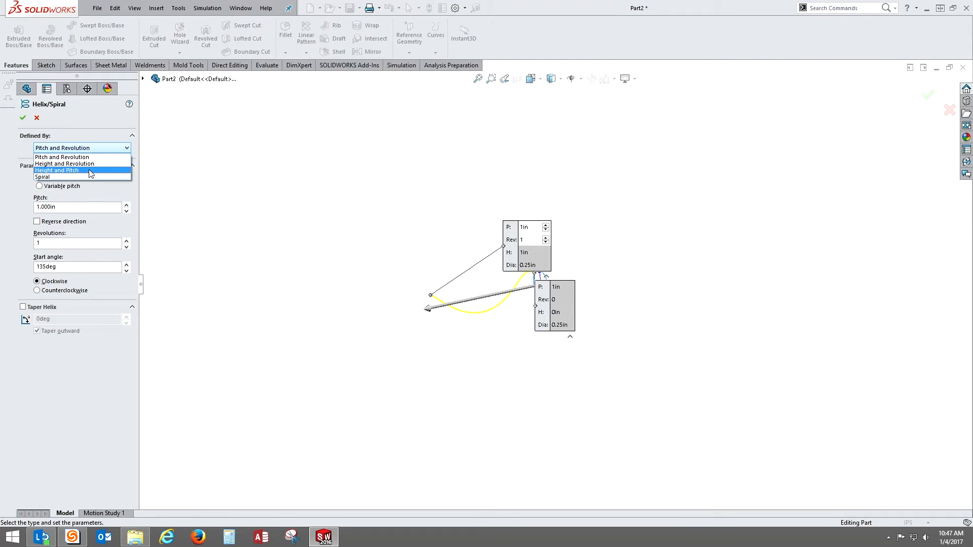
# Step: Define the helix by Height and Pitch with 0.050 in pitch and 90° start angle, then confirm it
pyautogui.click(56, 169)
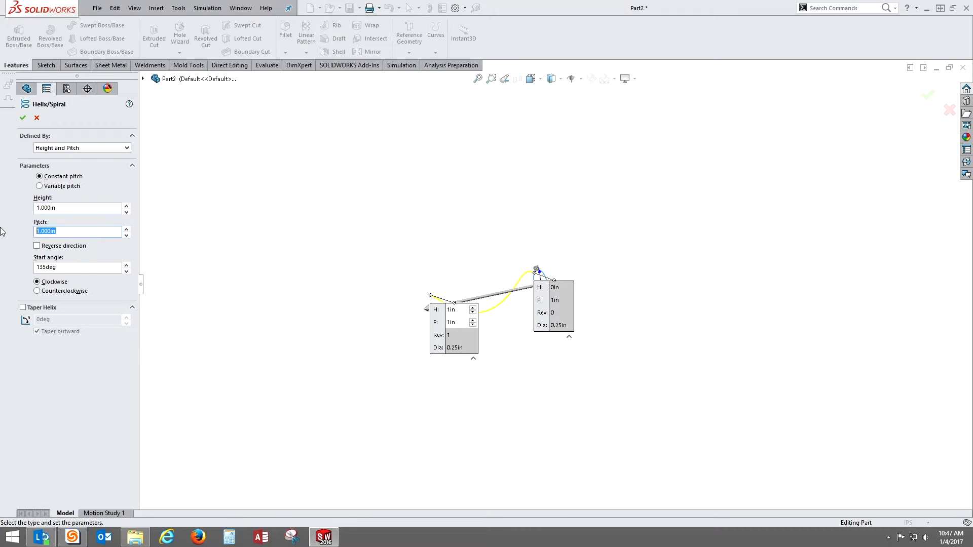
pyautogui.write('0.100in')
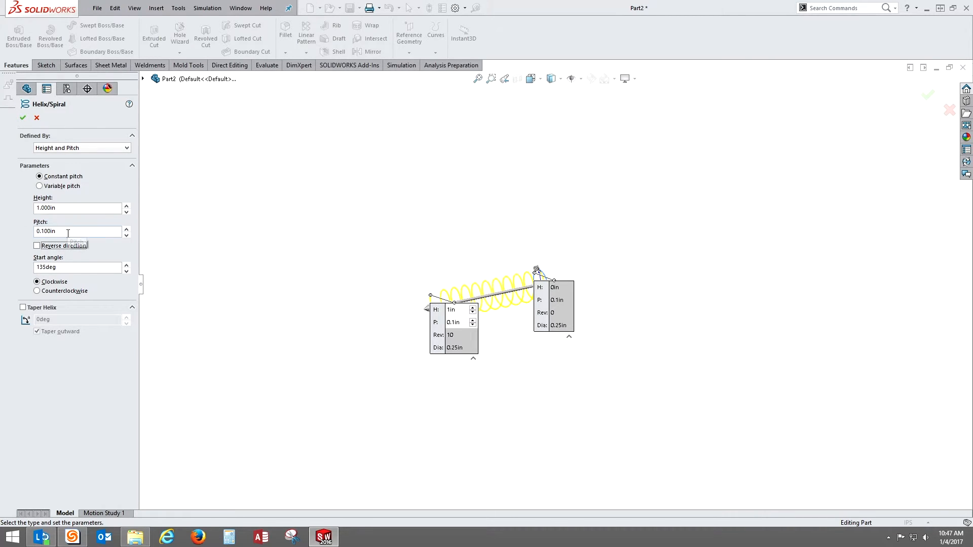
pyautogui.tripleClick(67, 231)
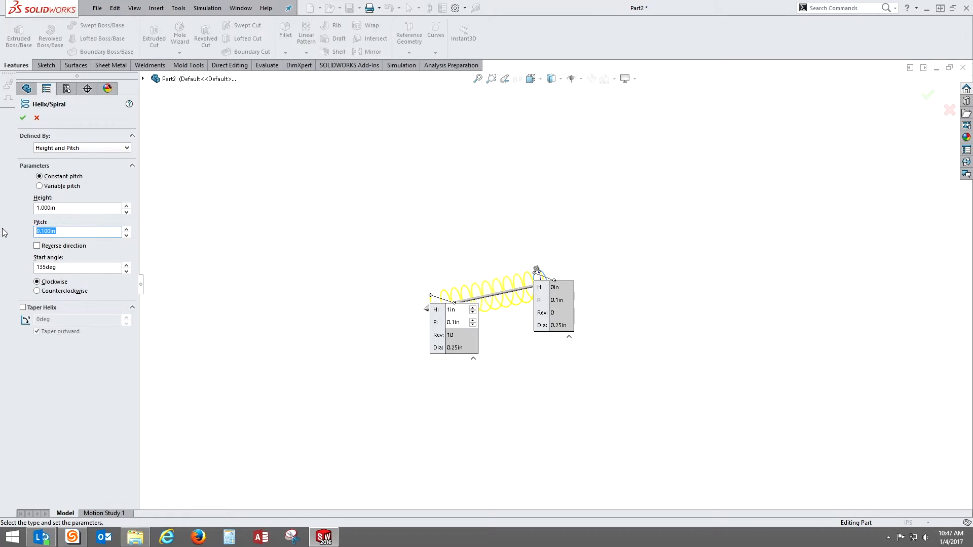
pyautogui.press('Delete')
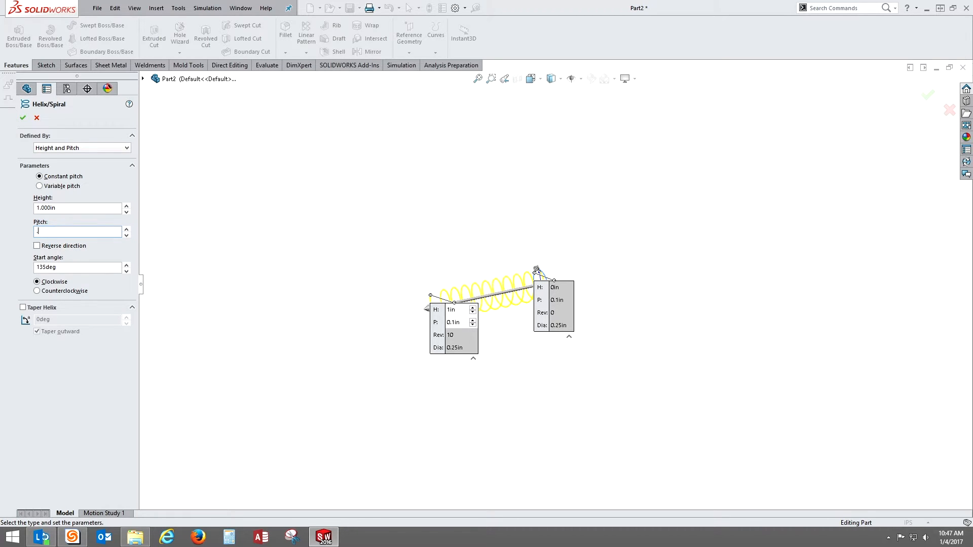
pyautogui.write('0.050in')
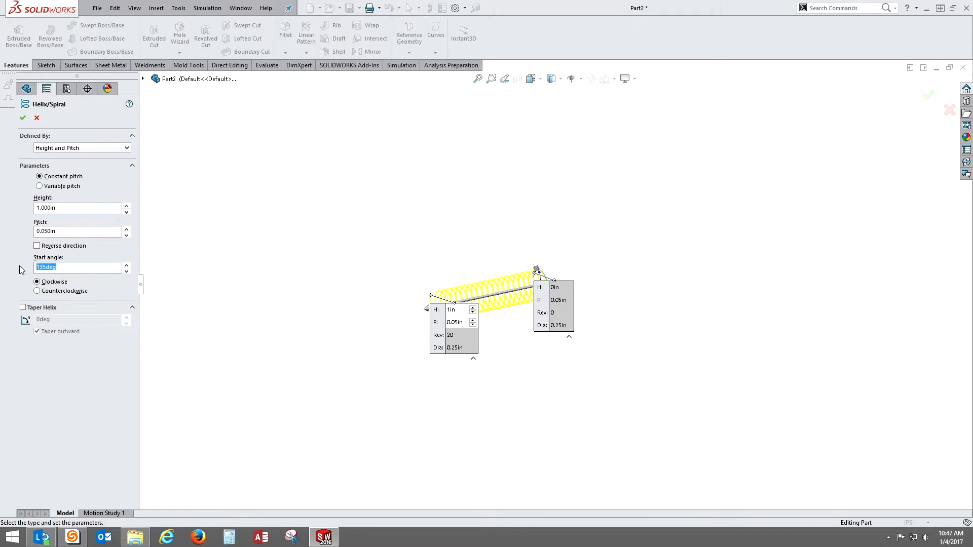
pyautogui.write('90deg')
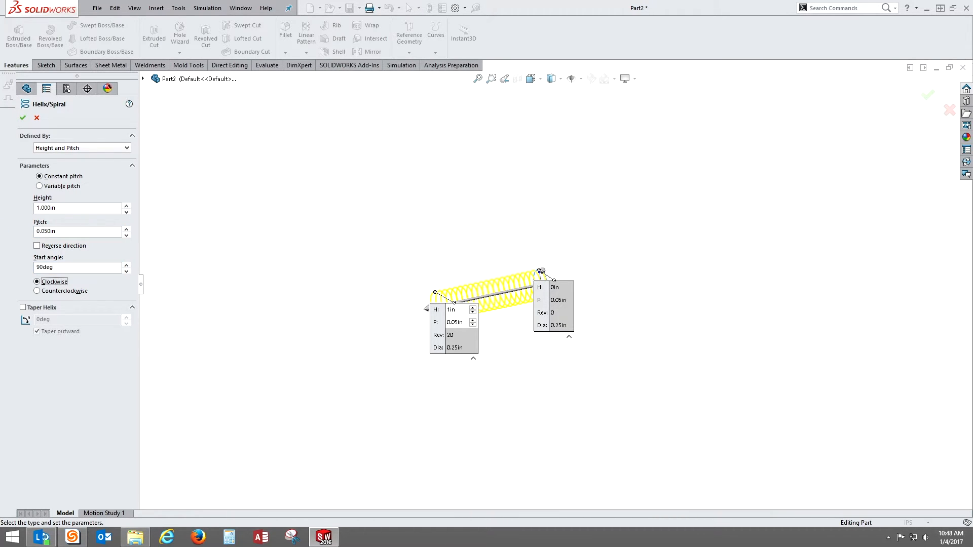
pyautogui.click(22, 118)
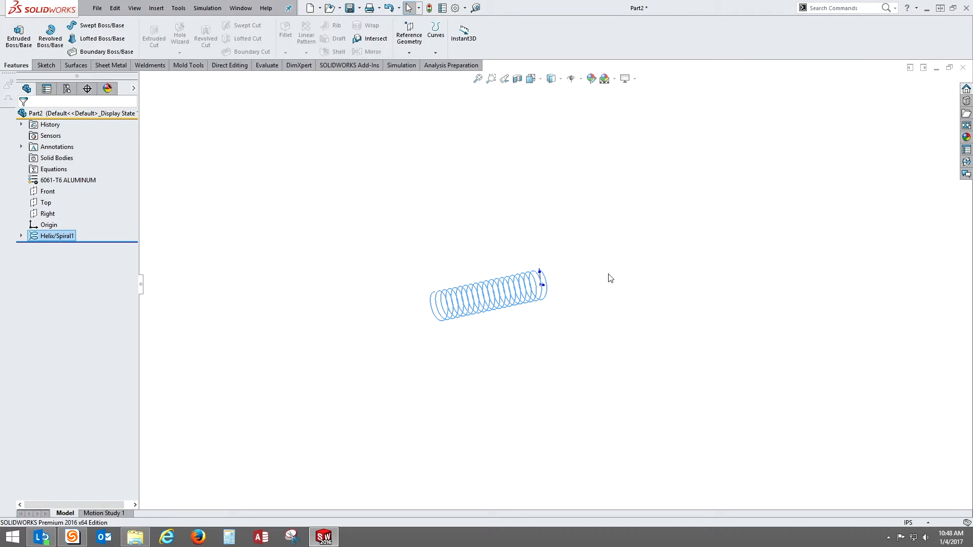
pyautogui.moveTo(657, 289)
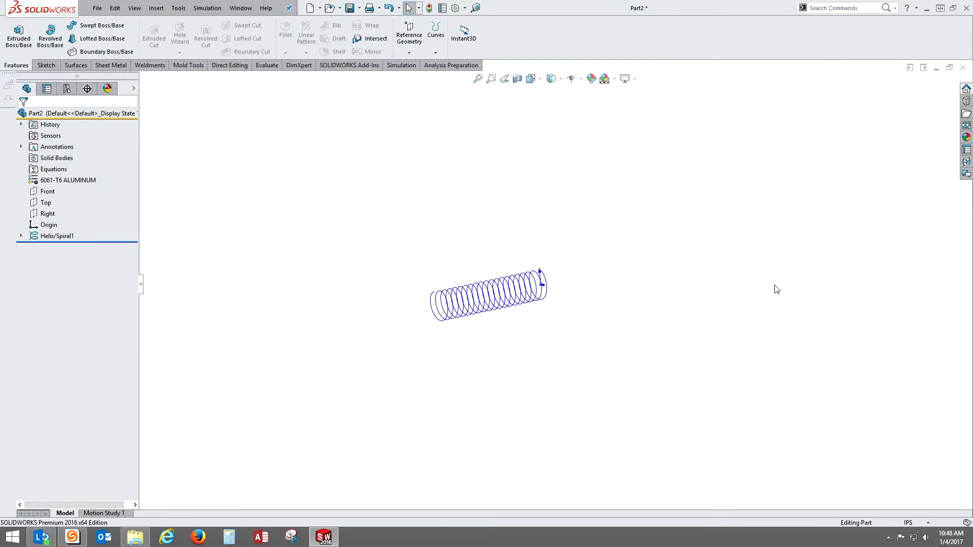
pyautogui.click(46, 214)
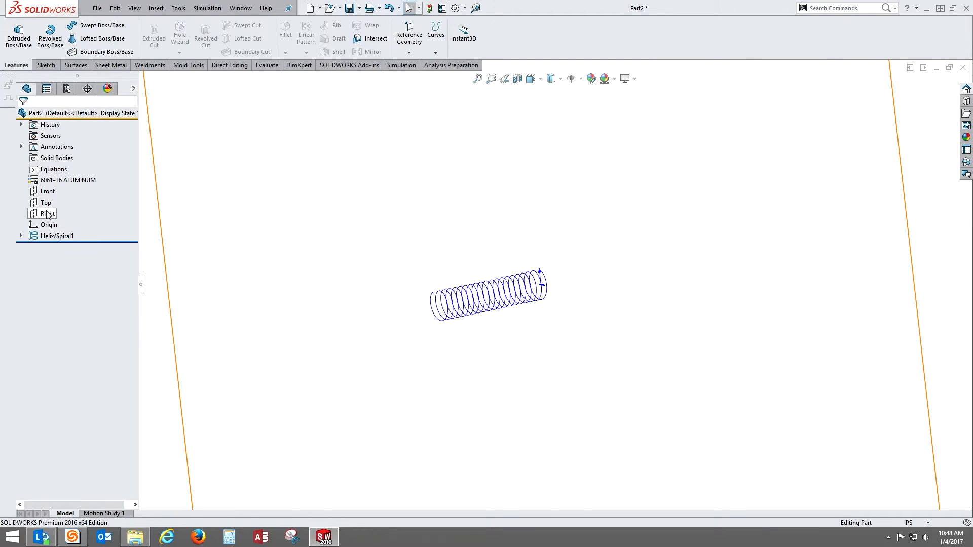
pyautogui.click(45, 202)
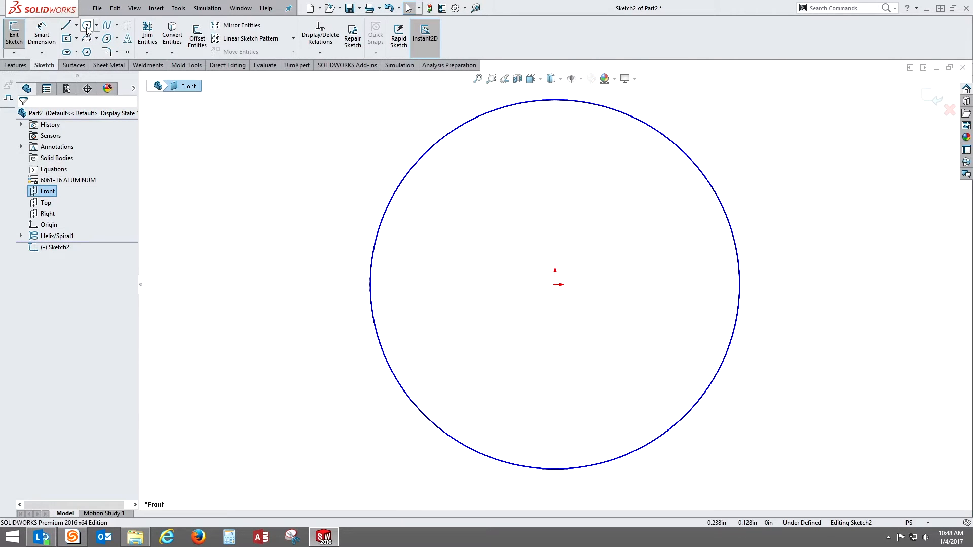
# Step: Draw a circle and Smart Dimension its diameter to 0.250 in, fully defining Sketch2
pyautogui.click(87, 26)
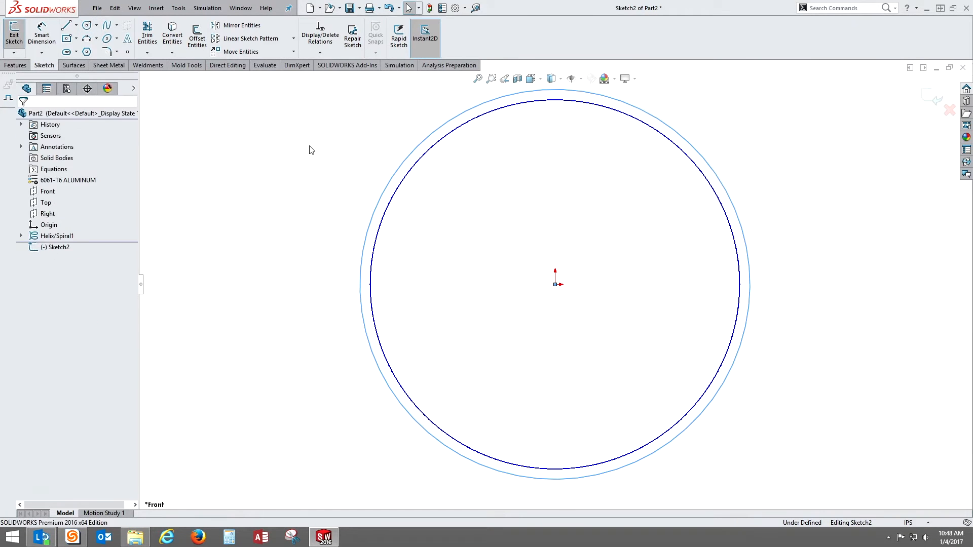
pyautogui.click(15, 65)
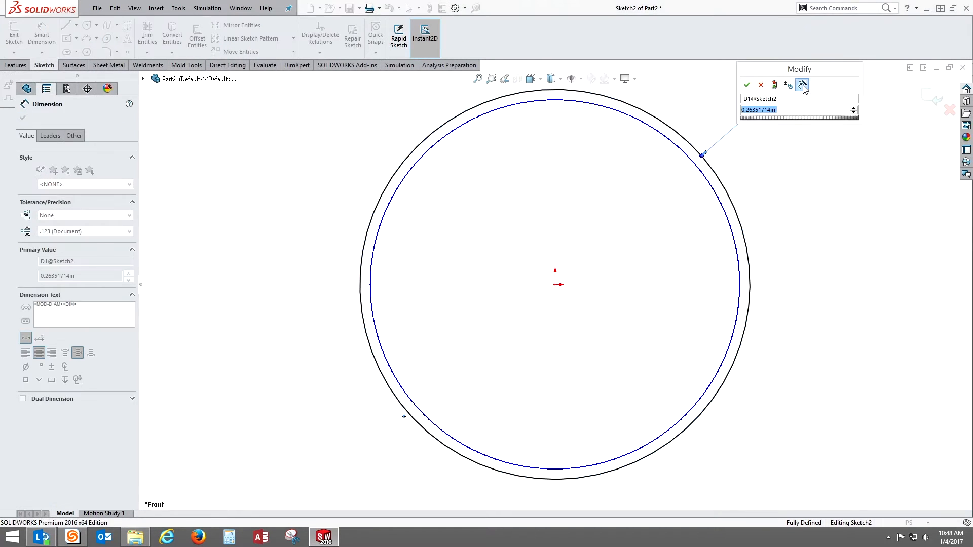
pyautogui.click(747, 85)
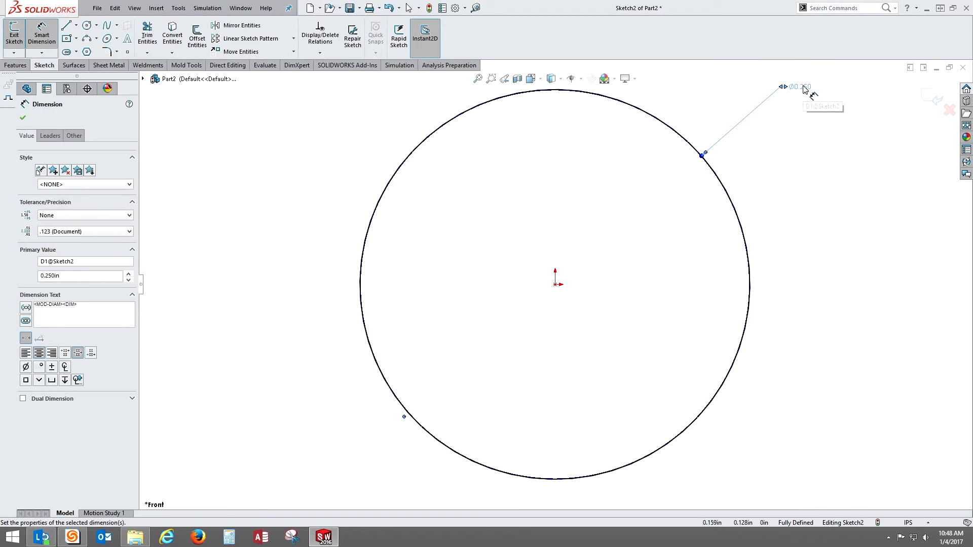
pyautogui.click(7, 65)
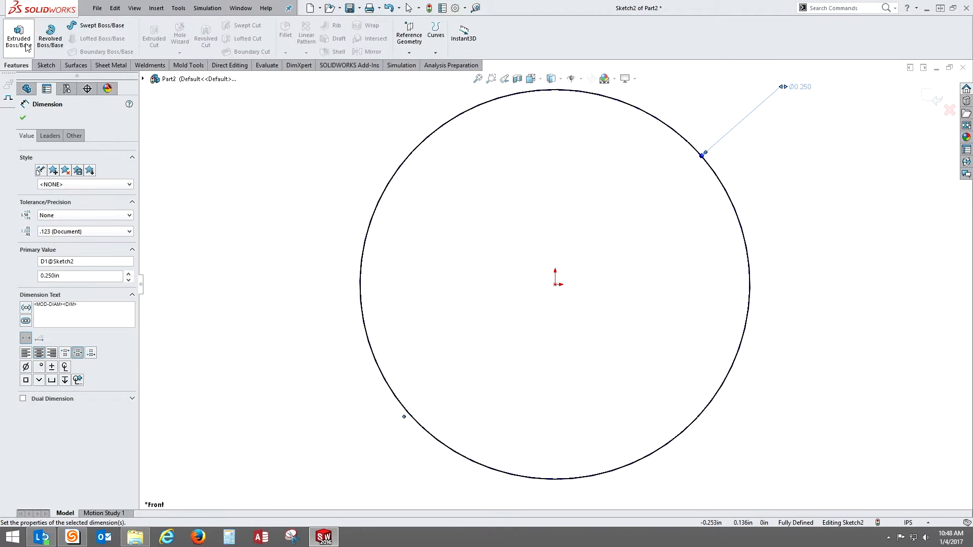
# Step: Extrude the circle as a Blind 1.000 in boss to form the cylinder
pyautogui.click(17, 33)
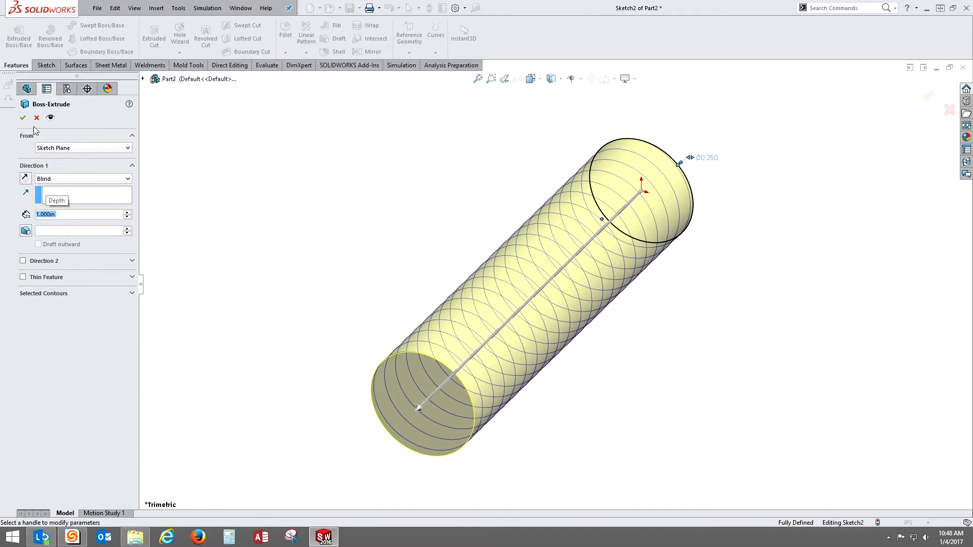
pyautogui.click(23, 118)
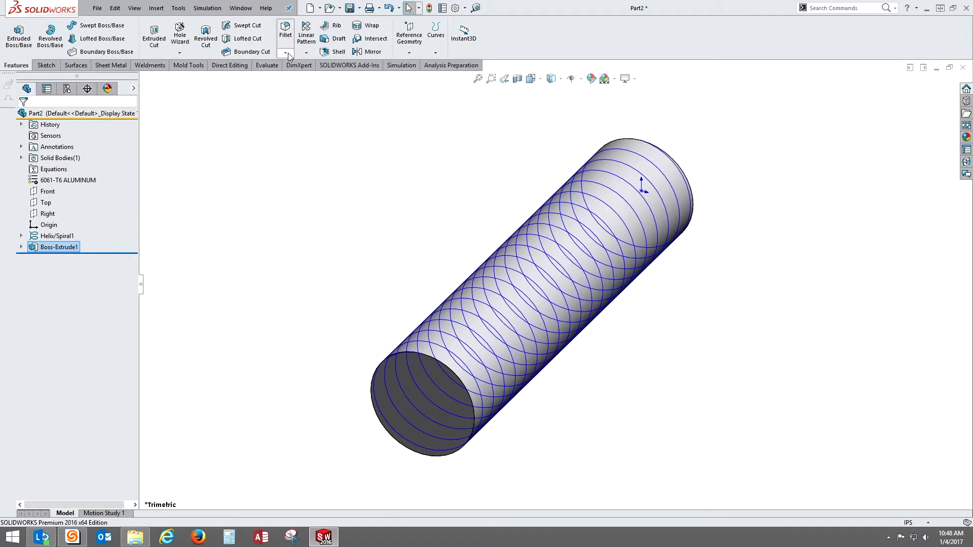
# Step: Chamfer the cylinder's end edge at 0.030 in by 45° and confirm
pyautogui.click(285, 52)
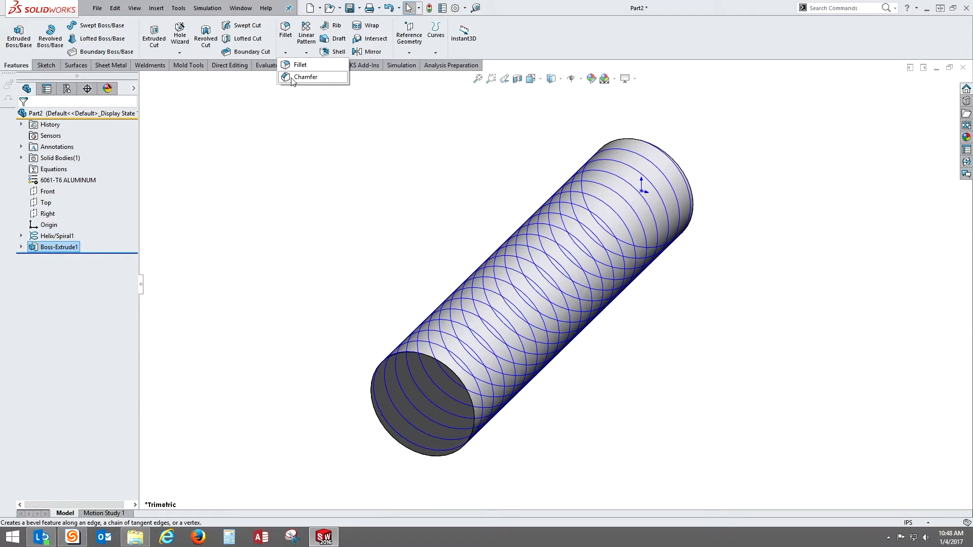
pyautogui.click(306, 77)
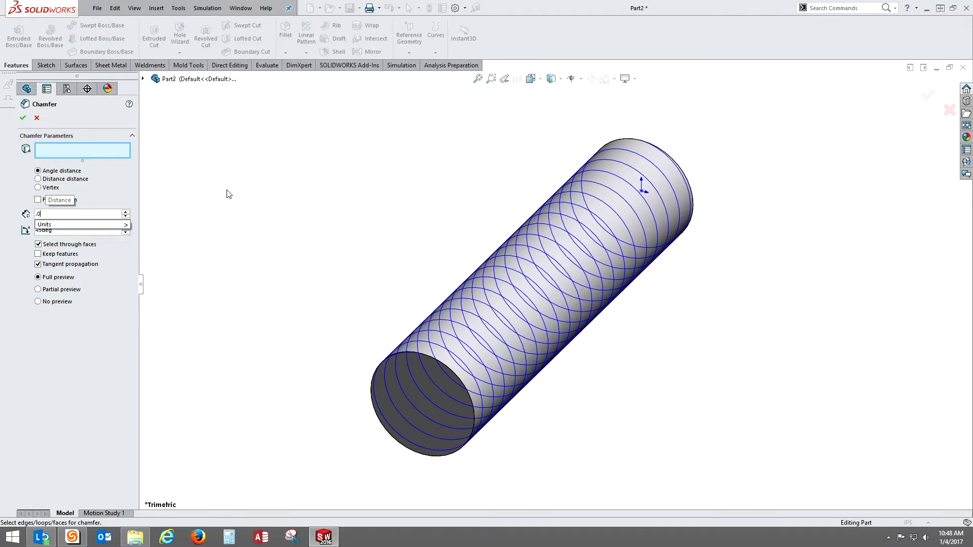
pyautogui.write('.015')
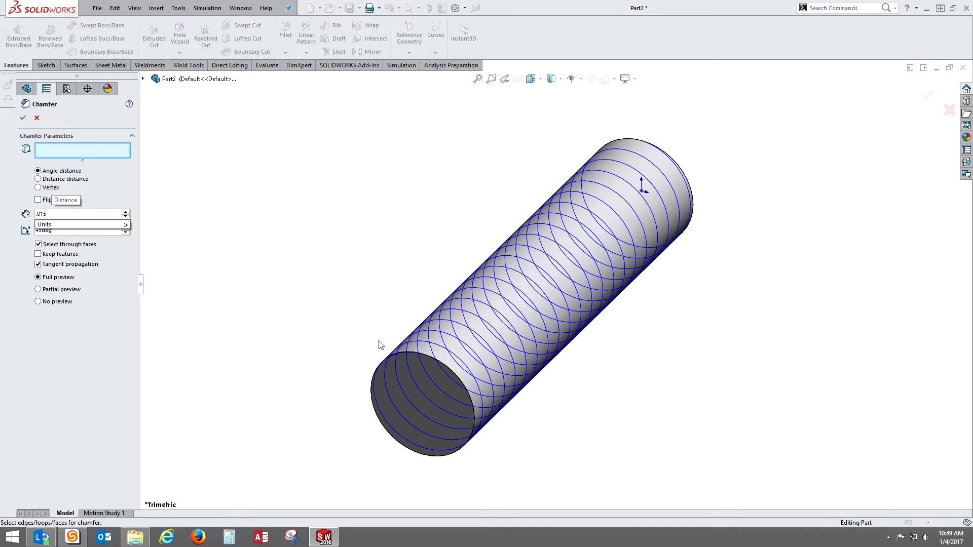
pyautogui.click(424, 370)
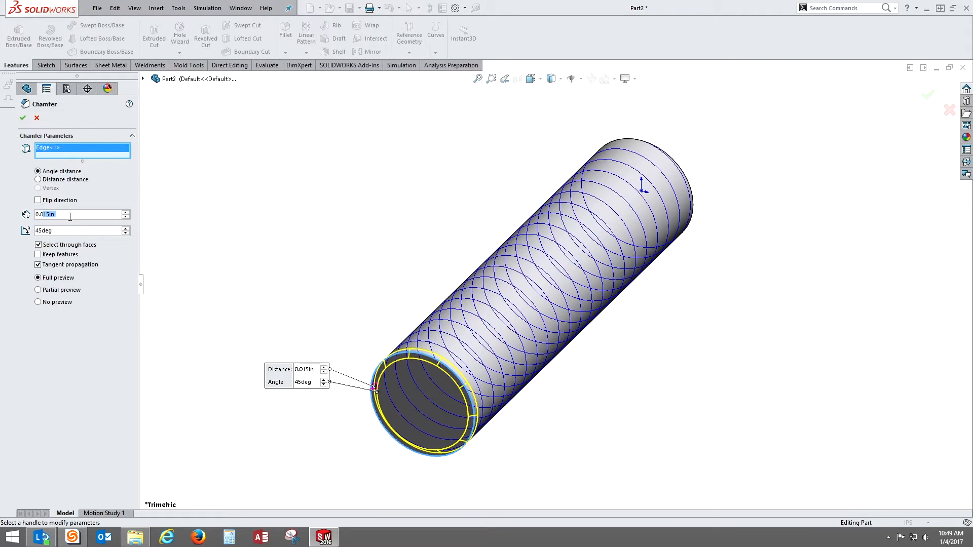
pyautogui.write('0.030in')
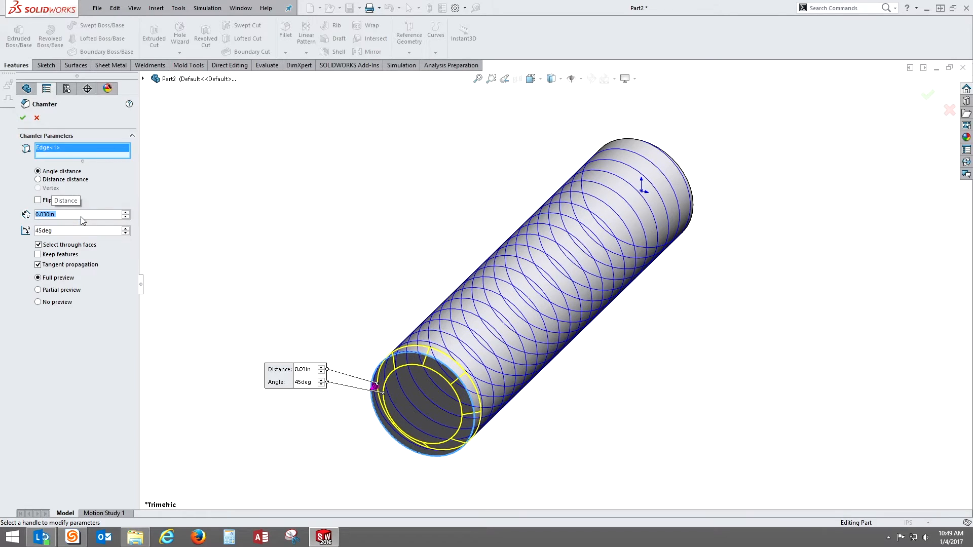
pyautogui.click(20, 118)
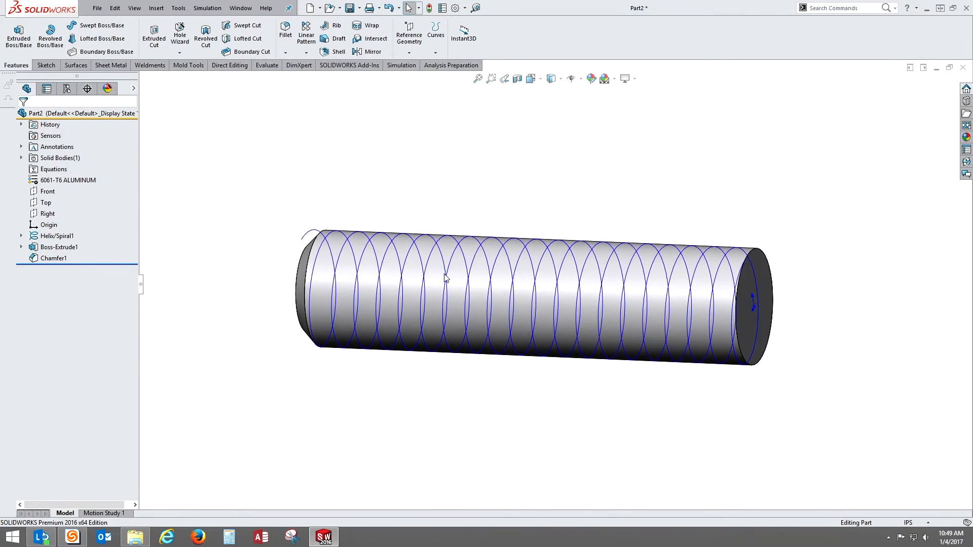
pyautogui.moveTo(258, 116)
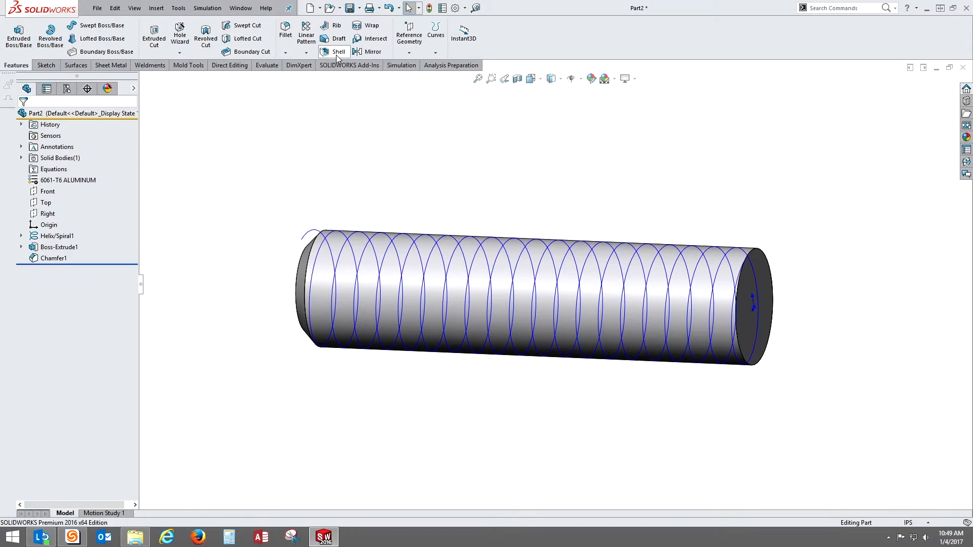
pyautogui.moveTo(305, 36)
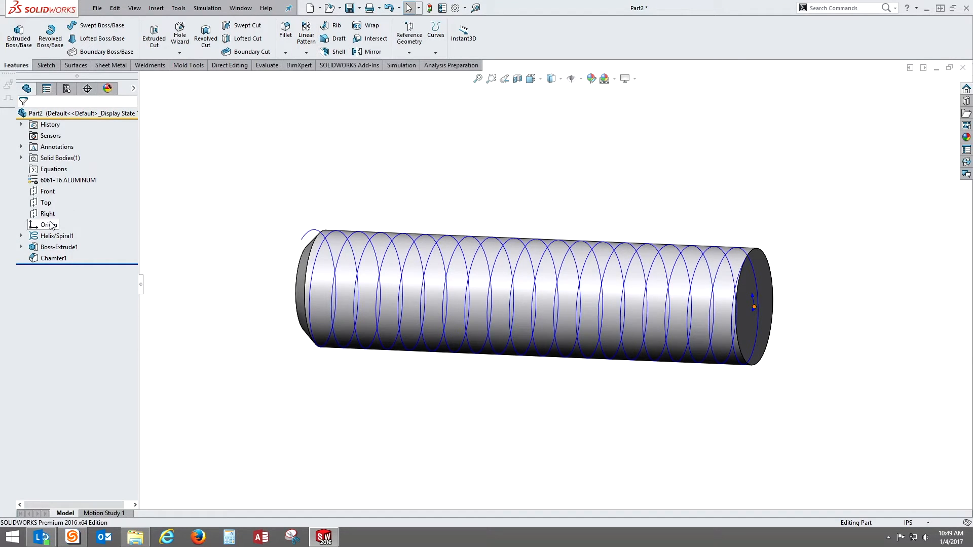
# Step: Select the Right plane to host the new Sketch3
pyautogui.click(47, 213)
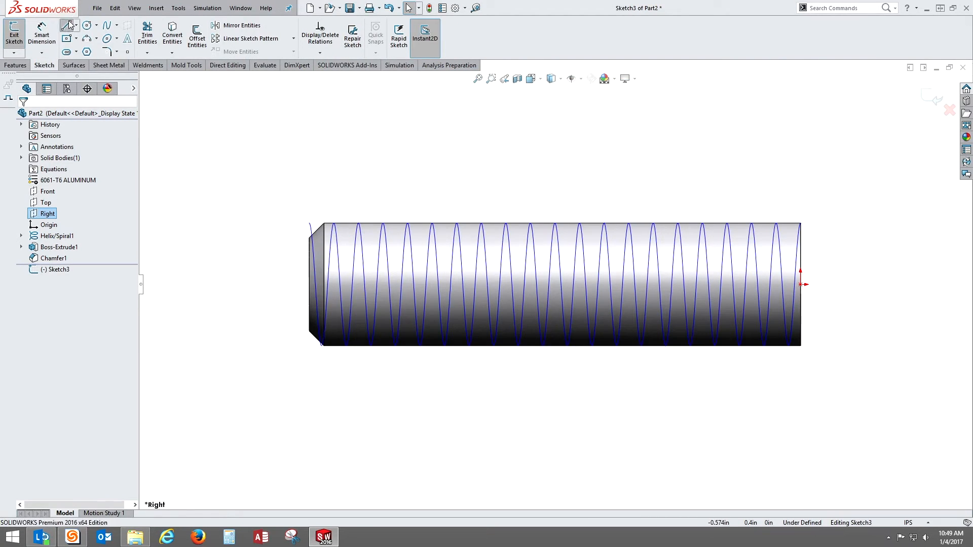
# Step: Draw the four-sided trapezoid thread profile with the Line tool and begin dimensioning it
pyautogui.click(66, 25)
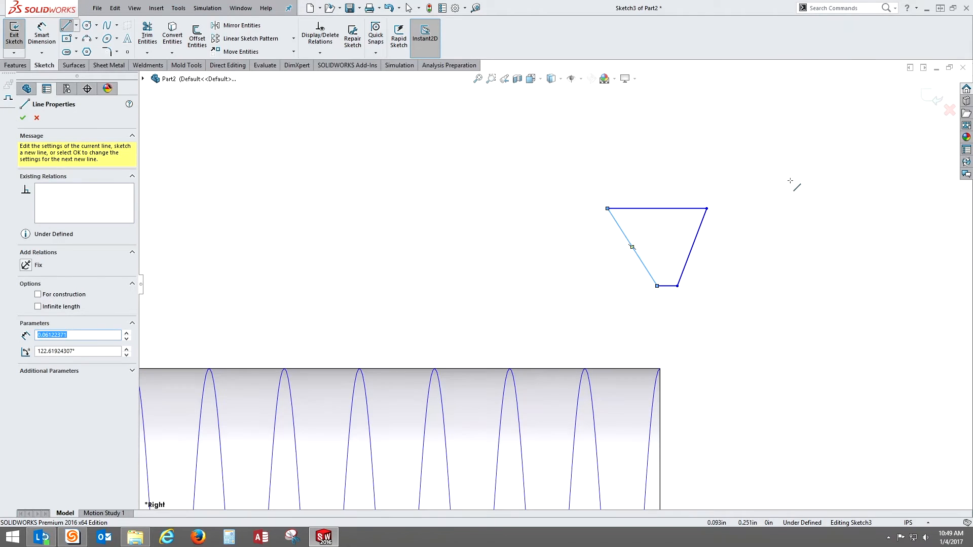
pyautogui.click(76, 25)
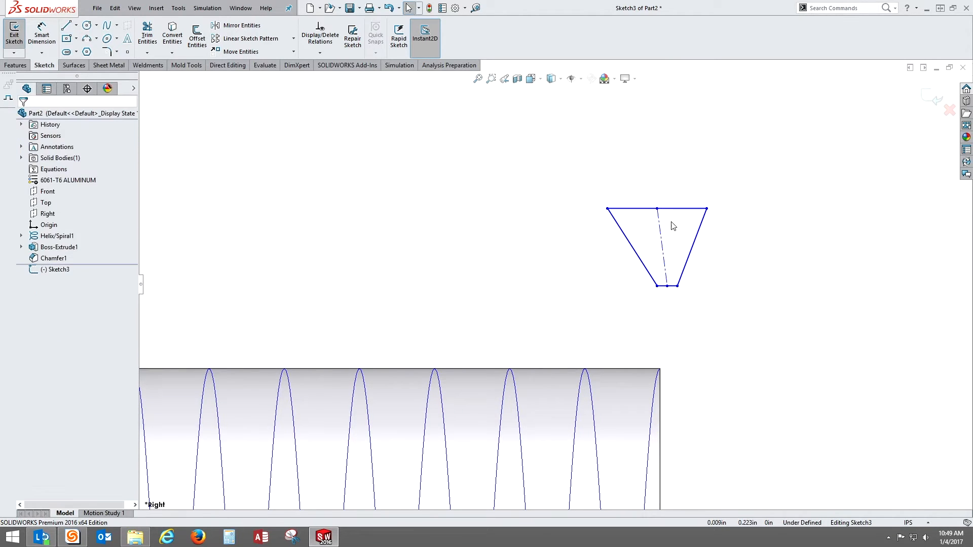
pyautogui.click(661, 249)
pyautogui.write('6')
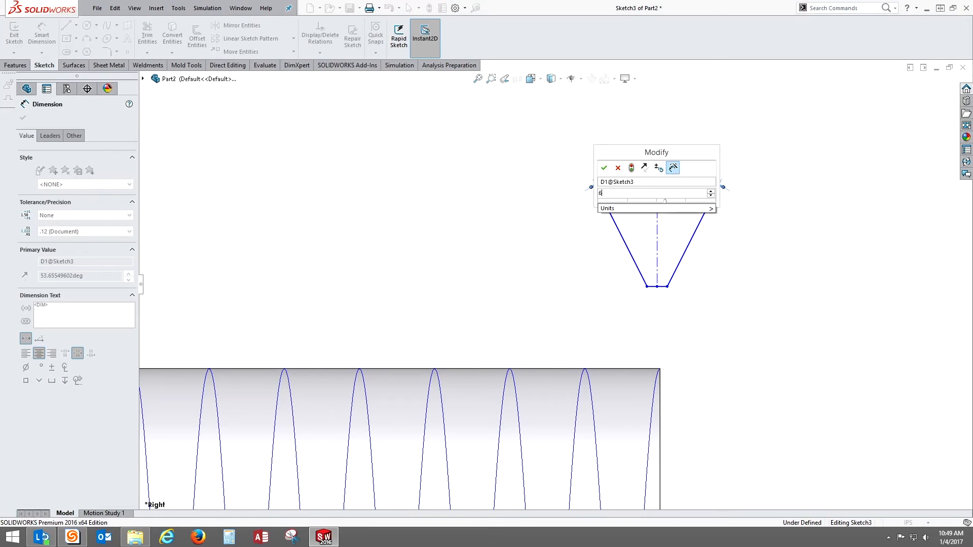
# Step: Set the 60° flank angle and begin dimensioning the 0.010 in bottom edge of the trapezoid
pyautogui.click(604, 168)
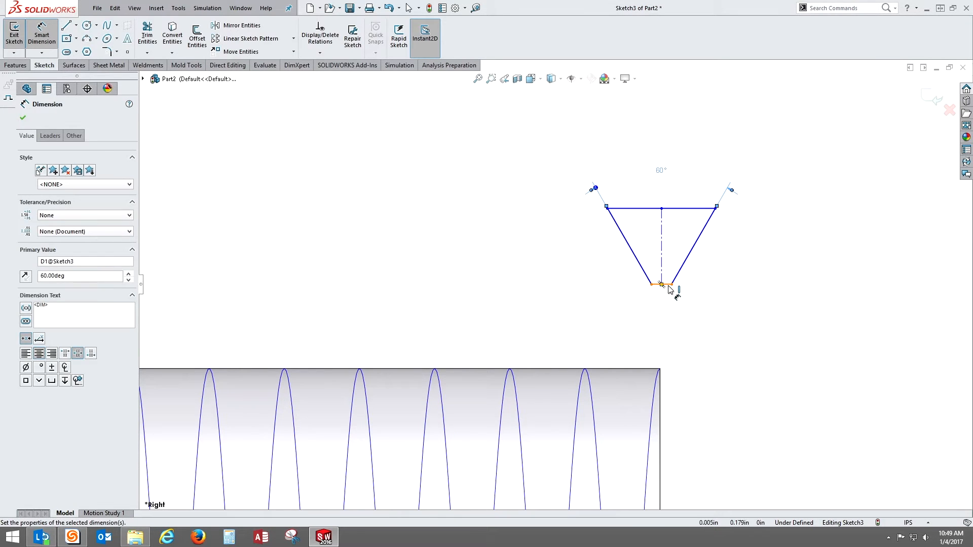
pyautogui.click(661, 284)
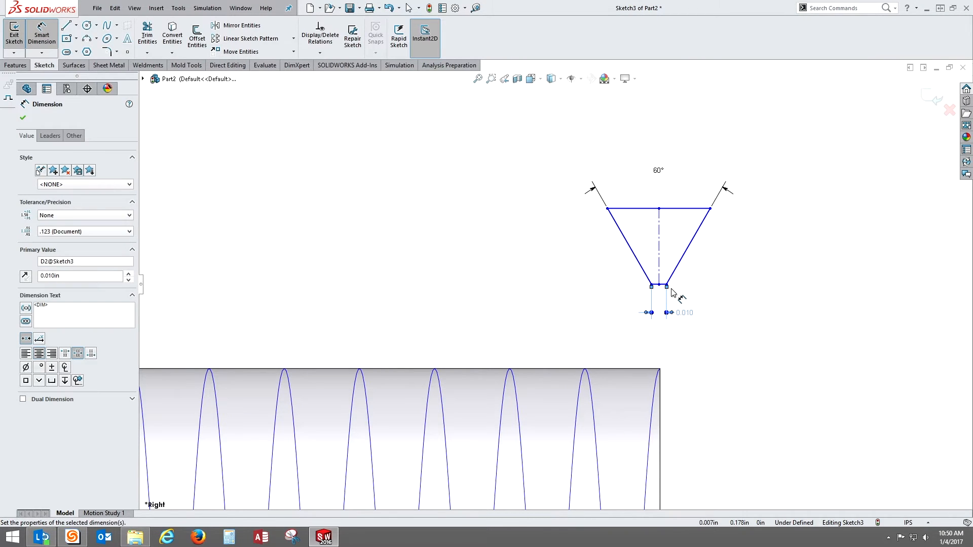
pyautogui.moveTo(665, 249)
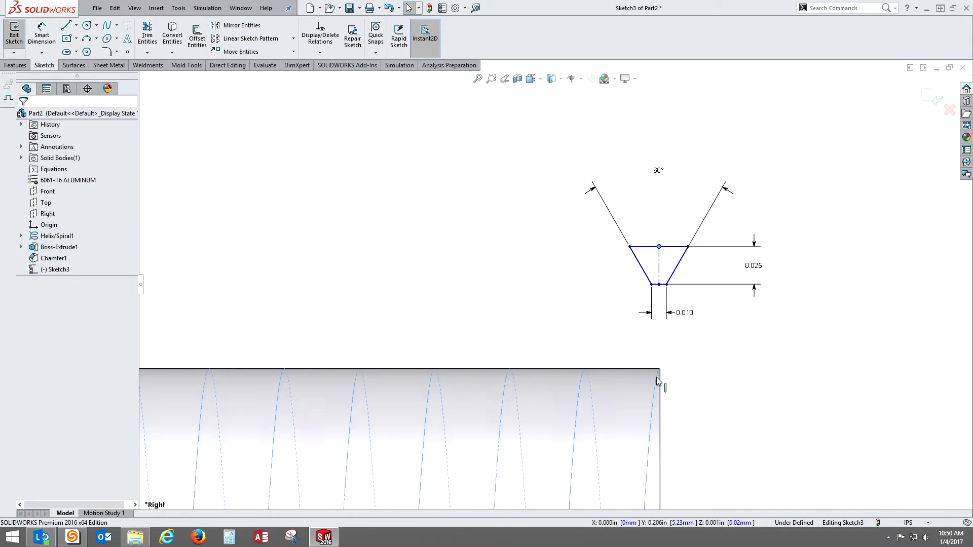
# Step: Pierce the profile's top midpoint onto the helix to fully define Sketch3, then exit the sketch
pyautogui.click(658, 246)
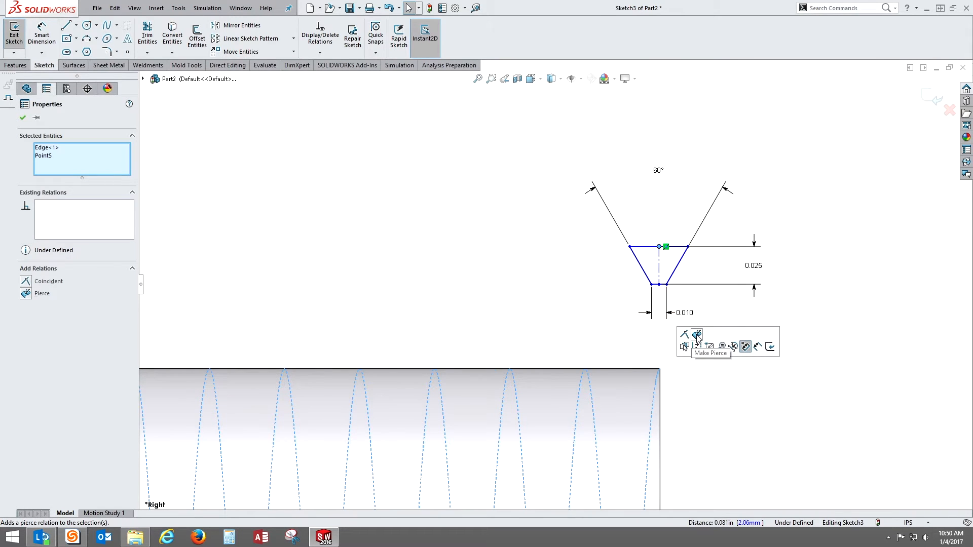
pyautogui.click(697, 333)
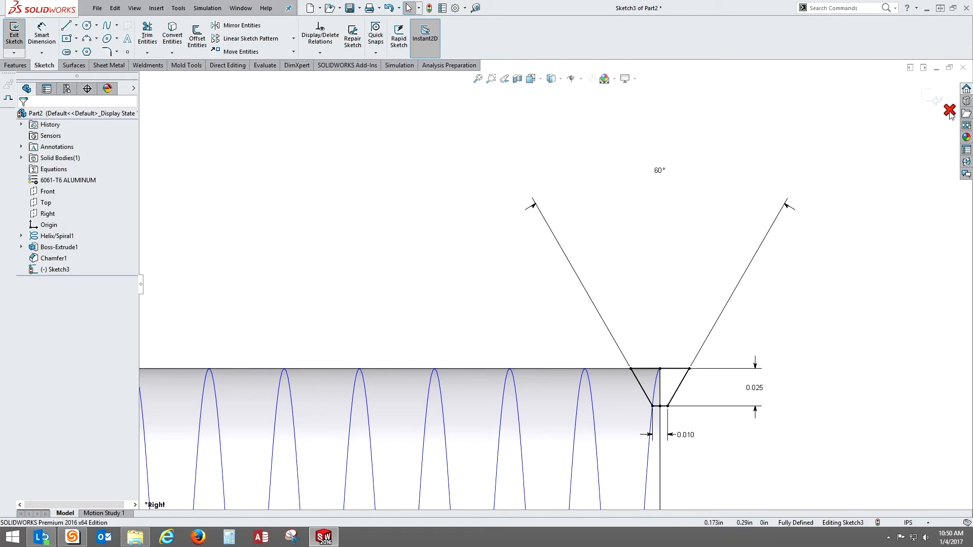
pyautogui.click(949, 111)
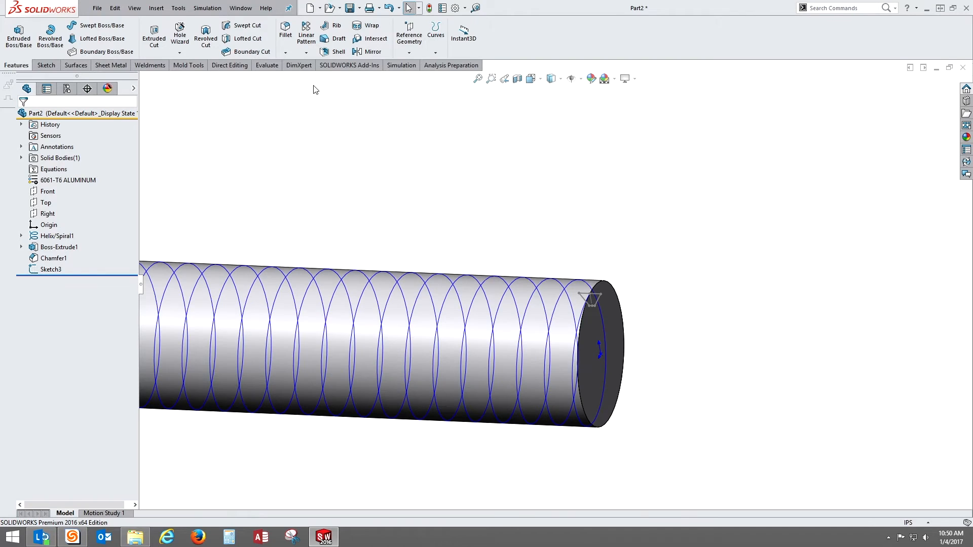
pyautogui.moveTo(244, 26)
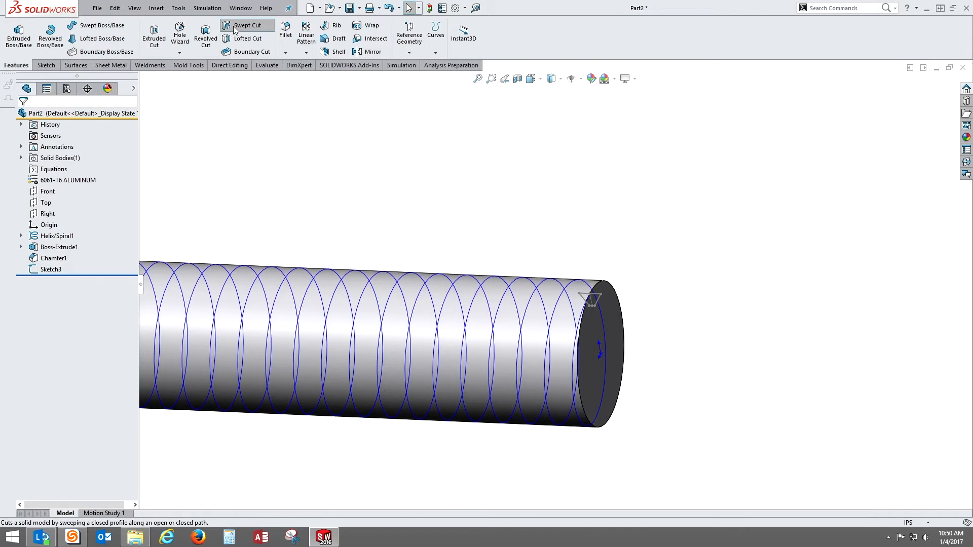
# Step: Create Cut-Sweep1 using Sketch3 as profile and Helix/Spiral1 as path to cut the threads
pyautogui.click(249, 25)
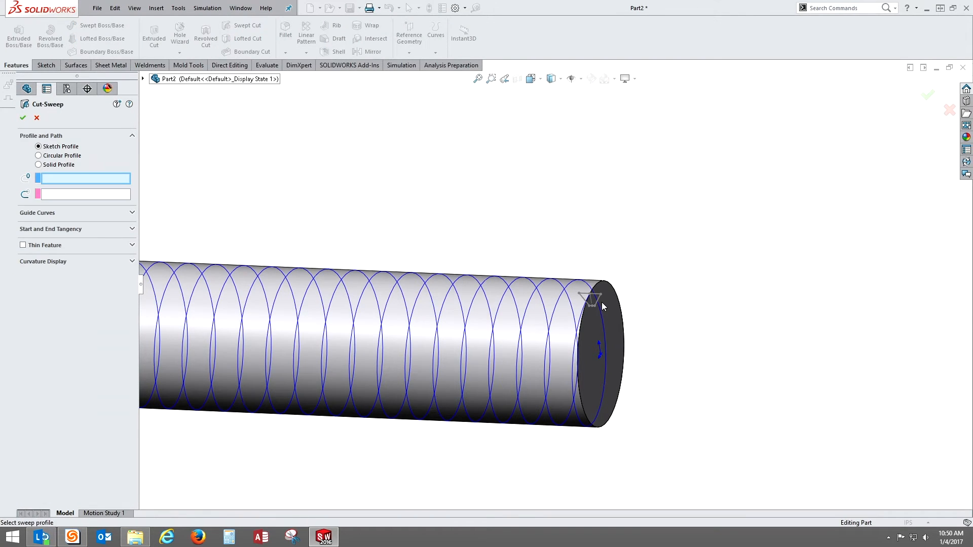
pyautogui.click(590, 301)
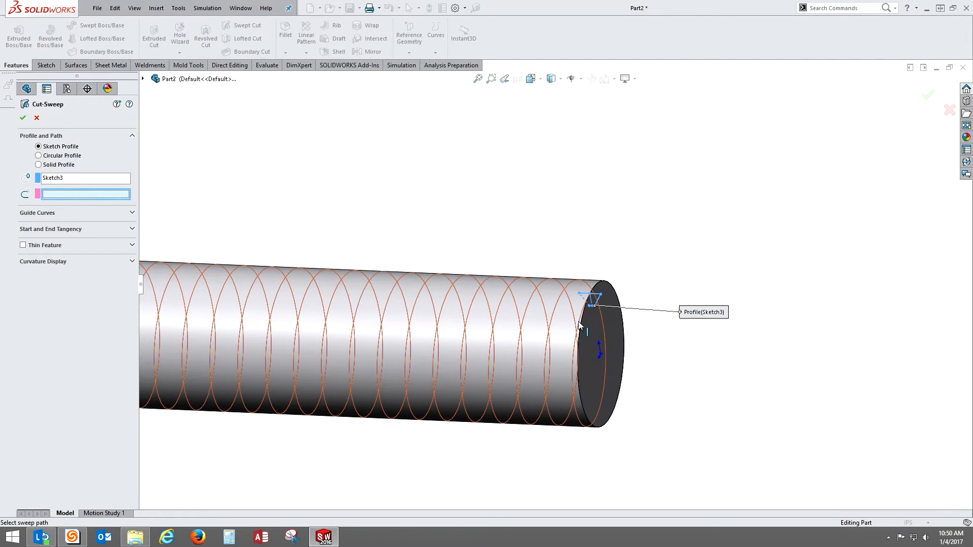
pyautogui.click(581, 328)
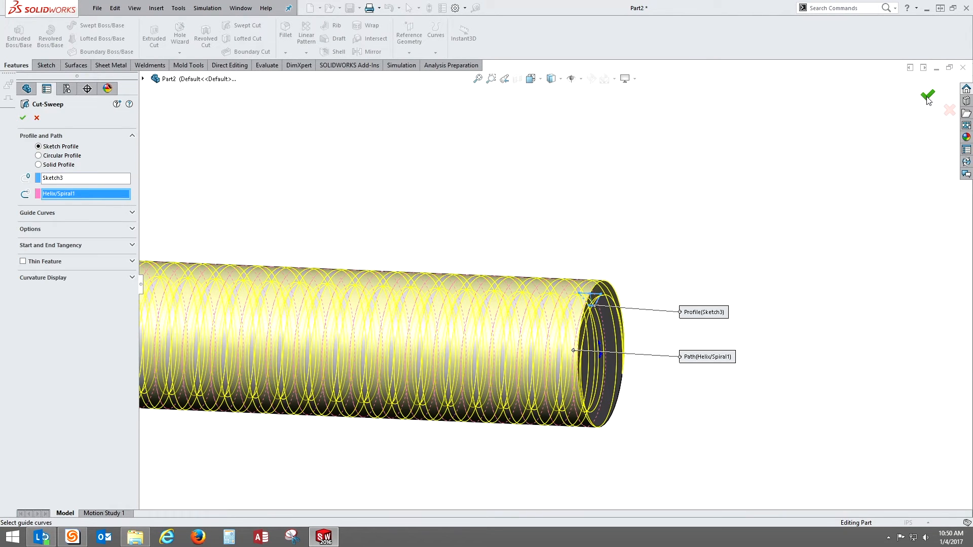
pyautogui.click(927, 95)
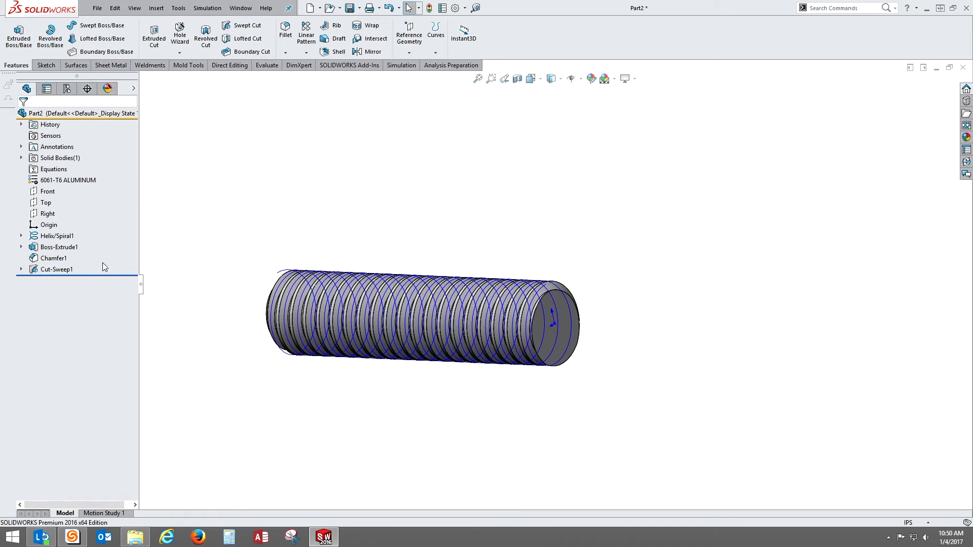
# Step: Hide Helix/Spiral1 from the tree and select the shaft's end face
pyautogui.click(47, 236)
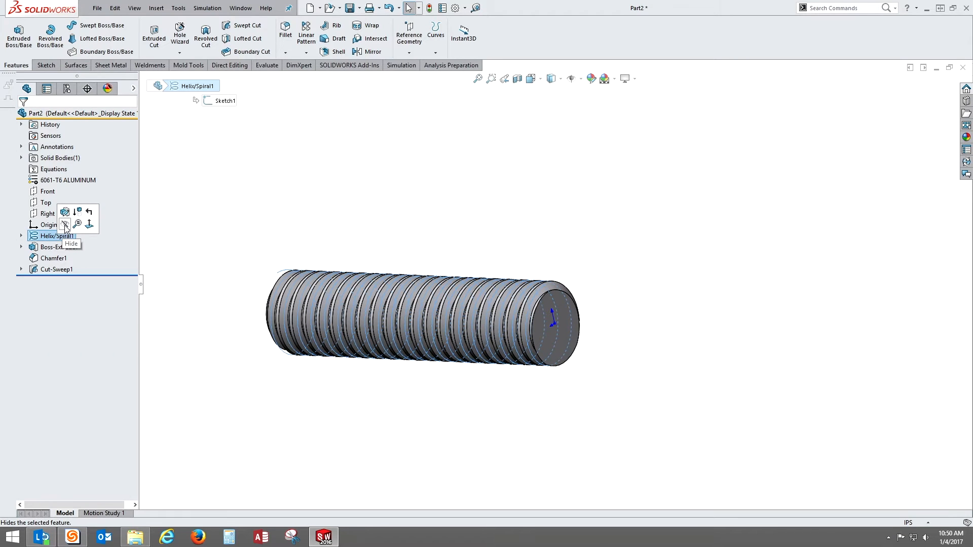
pyautogui.click(66, 224)
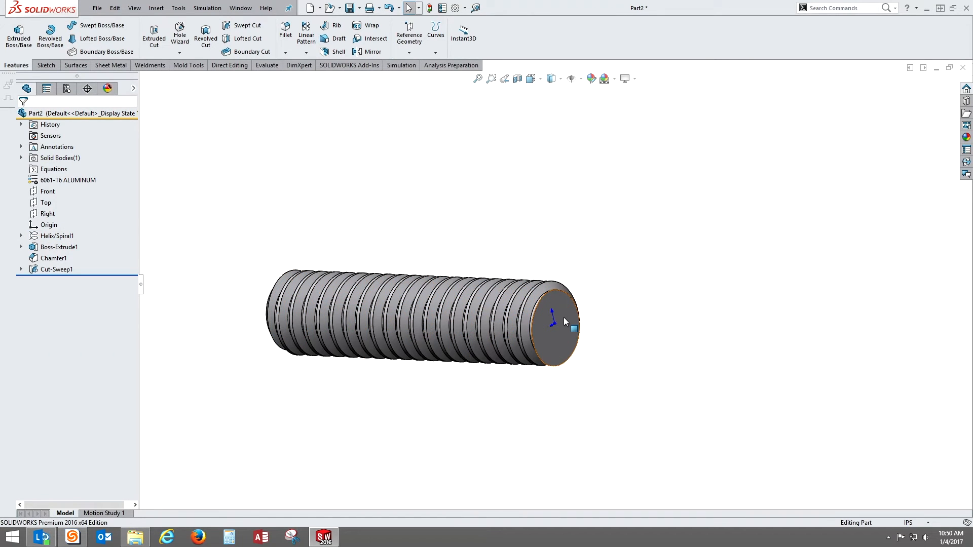
pyautogui.click(563, 325)
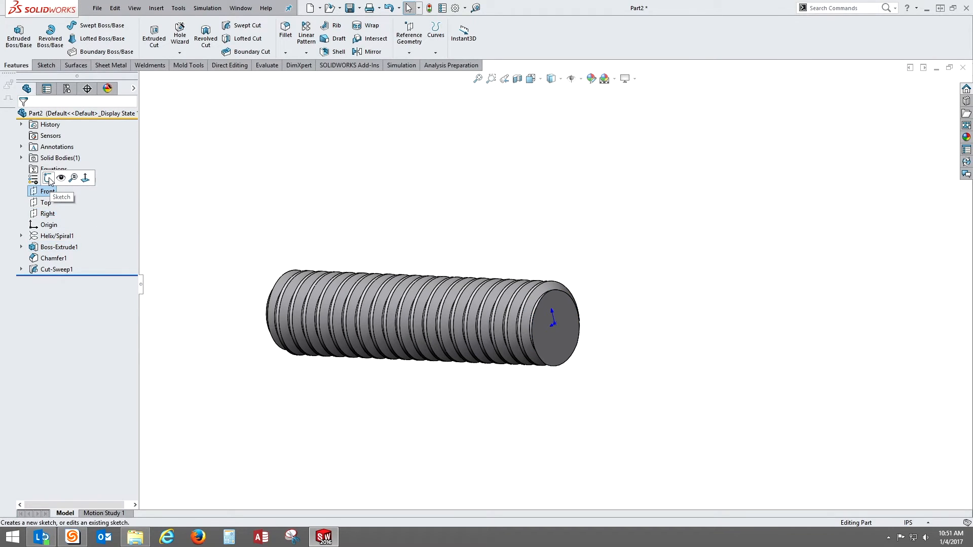
pyautogui.click(48, 178)
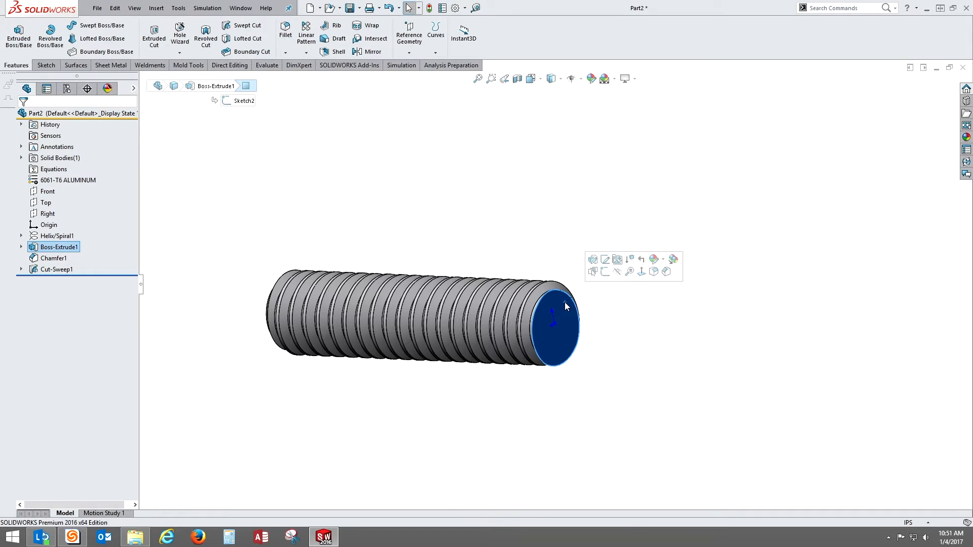
pyautogui.moveTo(603, 273)
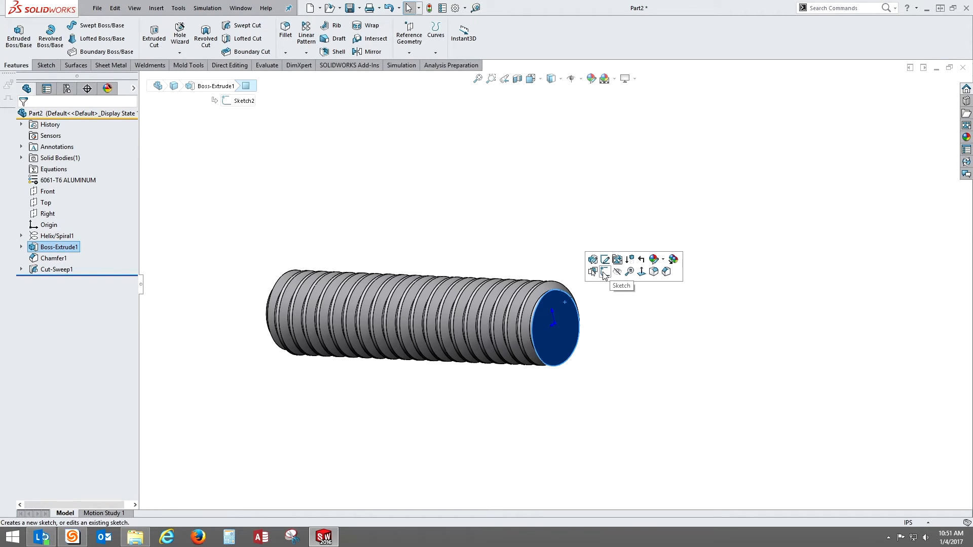
# Step: Start Sketch5 on the end face and draw a 6-sided polygon from the origin
pyautogui.click(604, 272)
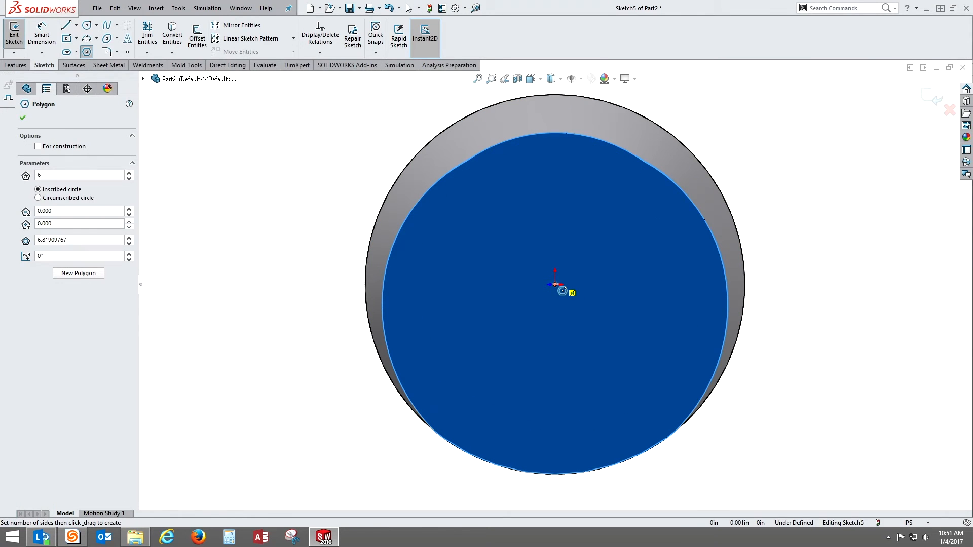
pyautogui.moveTo(555, 284); pyautogui.dragTo(773, 413)
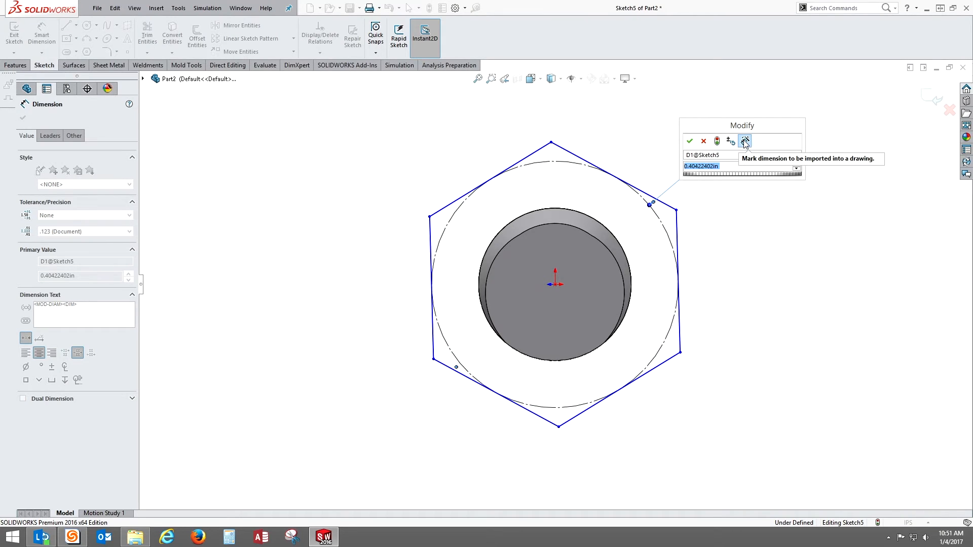
pyautogui.moveTo(758, 141)
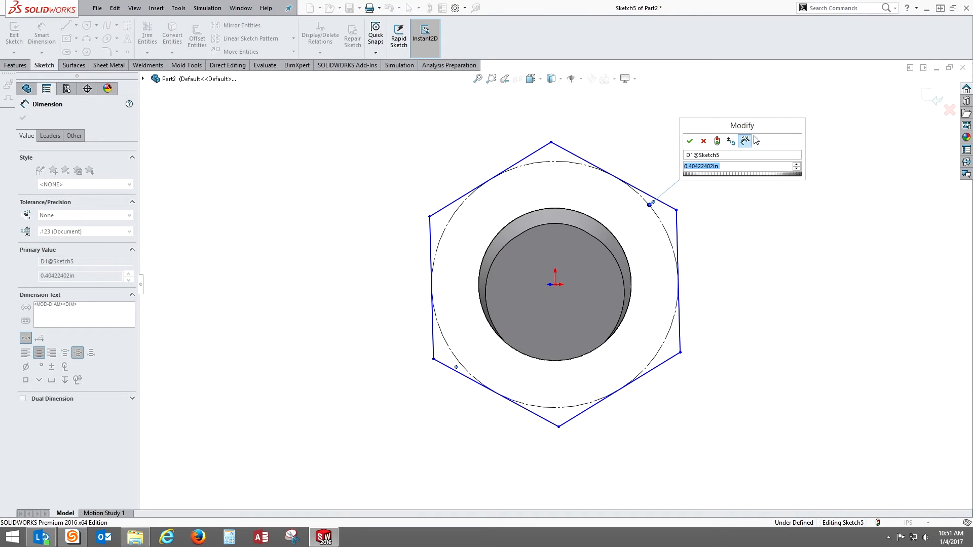
pyautogui.moveTo(768, 140)
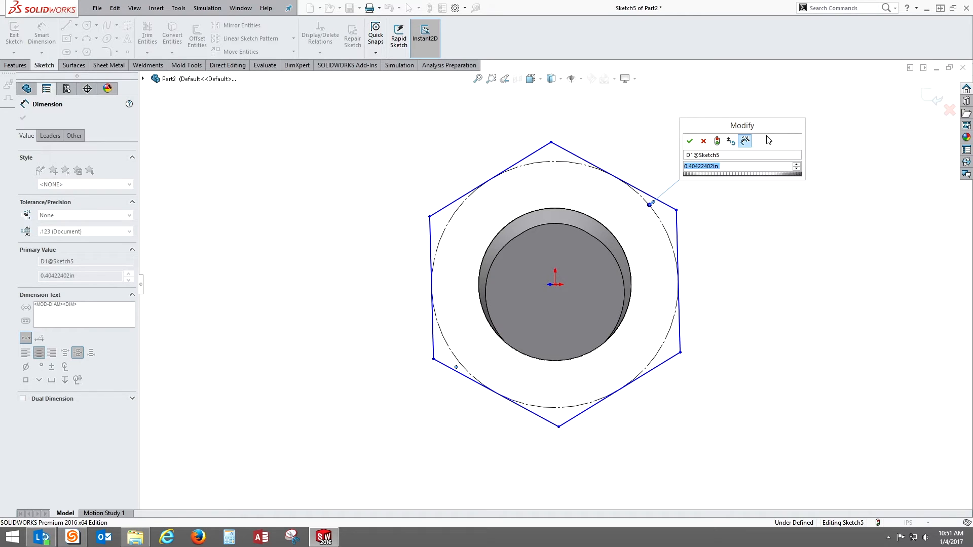
# Step: Dimension the hexagon's inscribed circle to 0.500 in and constrain a side to fully define Sketch5
pyautogui.click(690, 140)
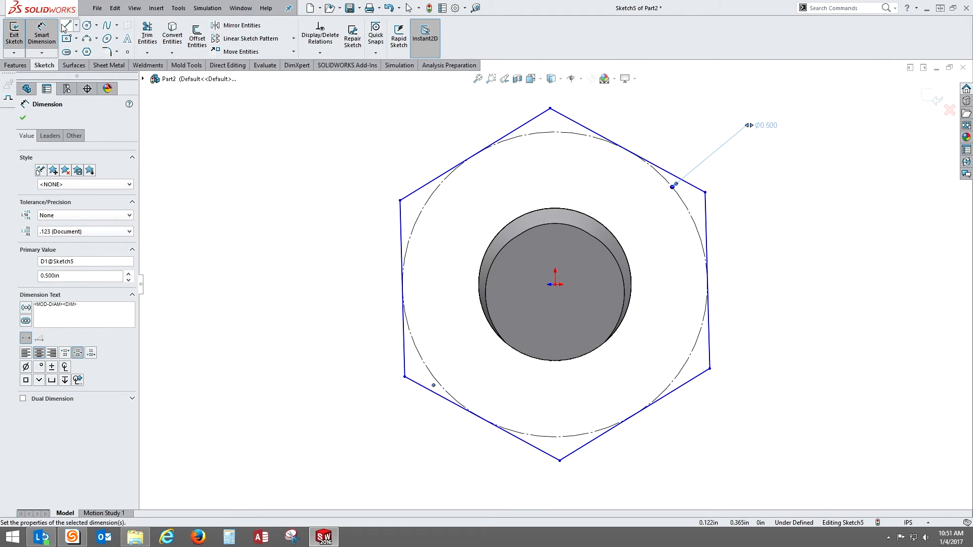
pyautogui.moveTo(66, 26)
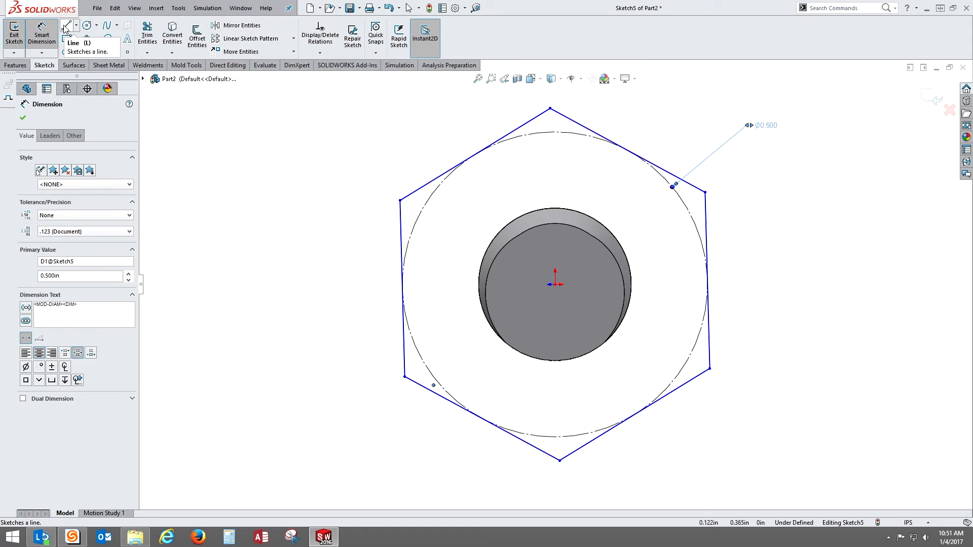
pyautogui.moveTo(43, 33)
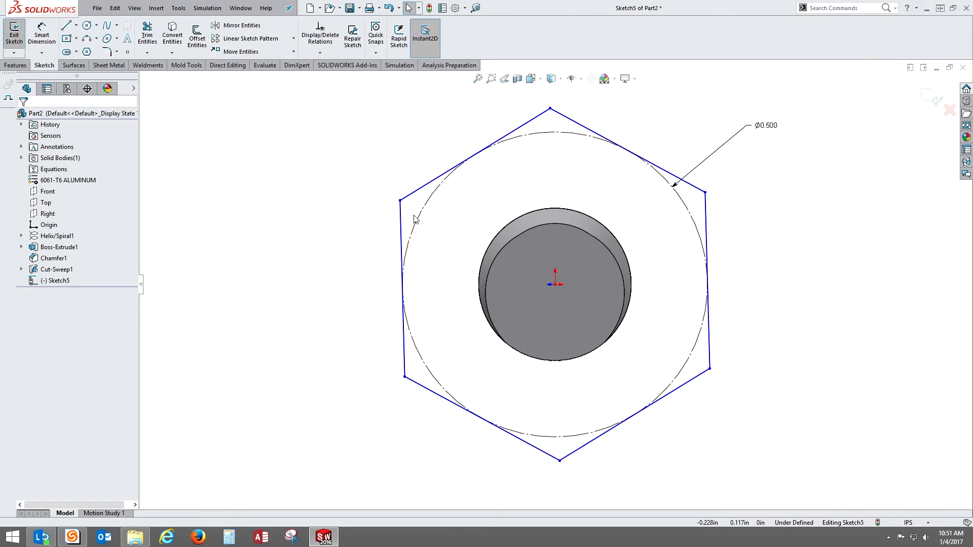
pyautogui.click(401, 293)
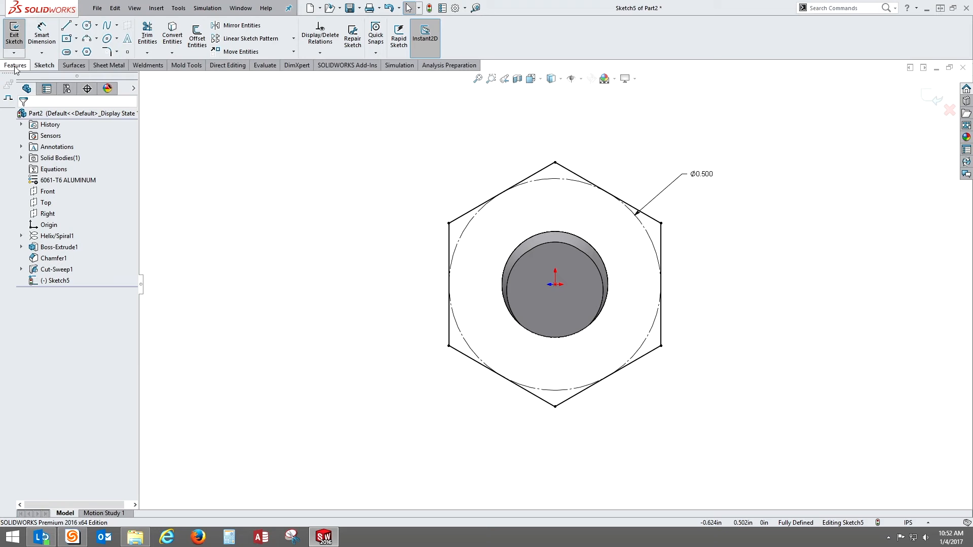
pyautogui.click(15, 65)
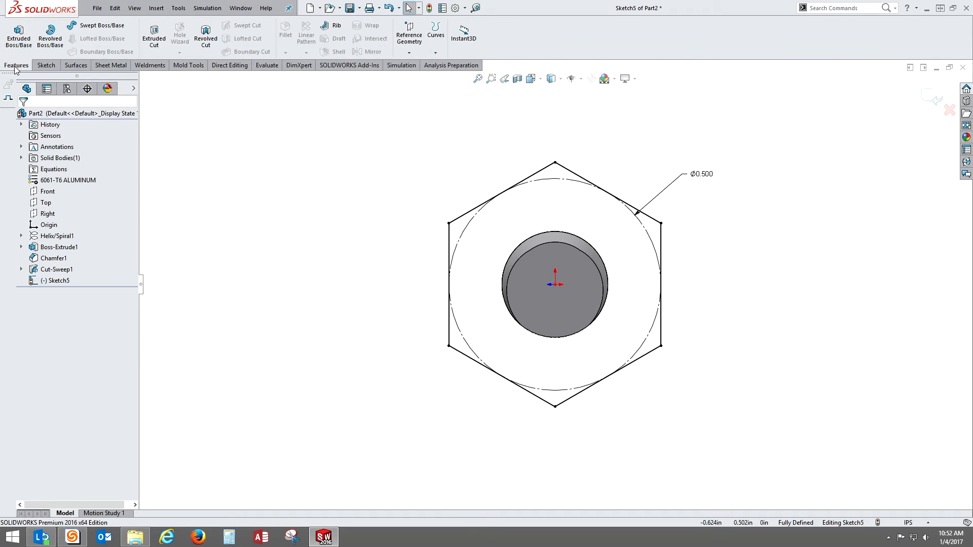
# Step: Extrude the hexagon as Boss-Extrude2, adjusting the blind depth to the final 0.200 in head thickness
pyautogui.click(14, 30)
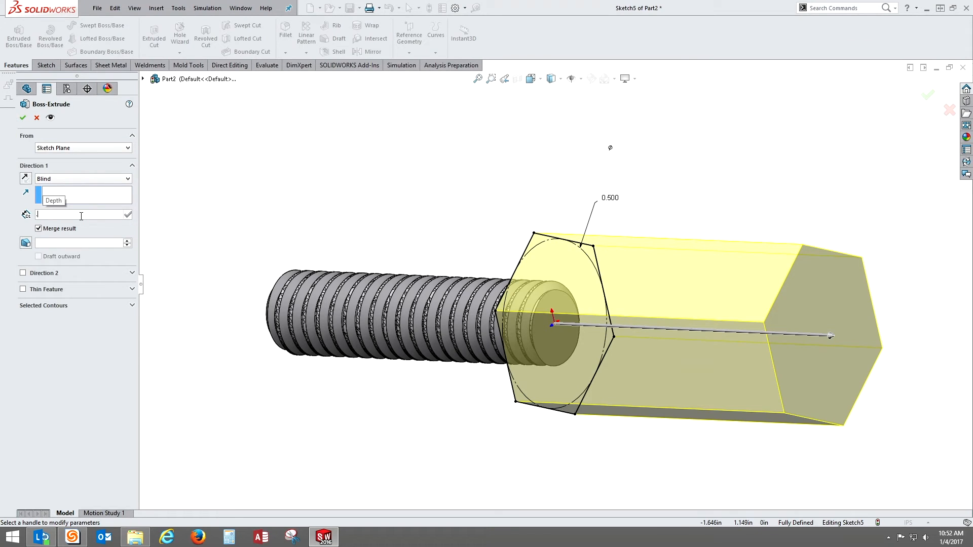
pyautogui.write('0.3125in')
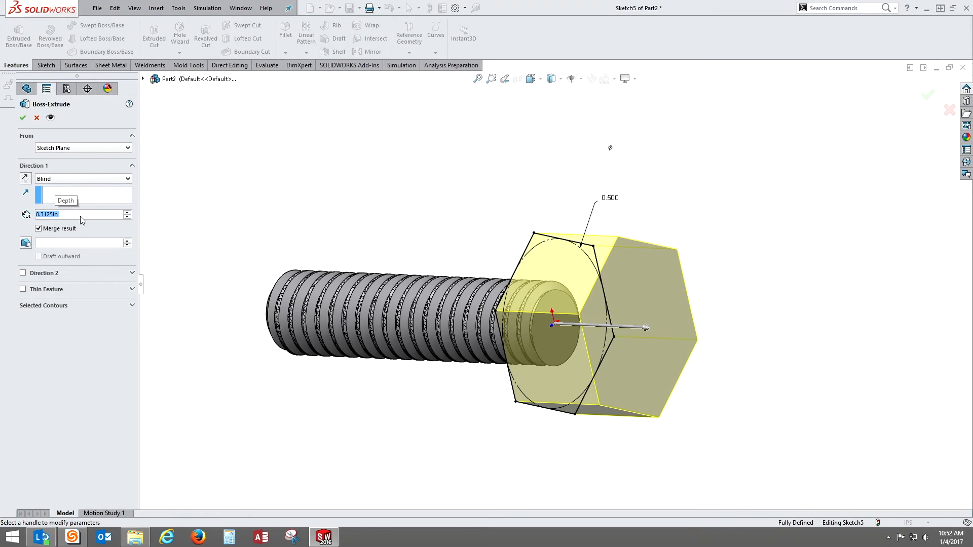
pyautogui.write('.25')
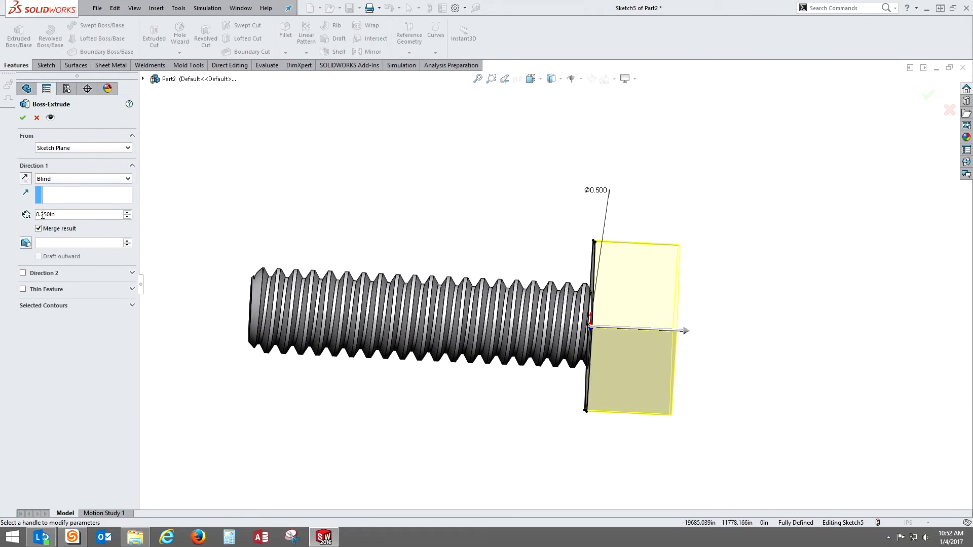
pyautogui.click(127, 214)
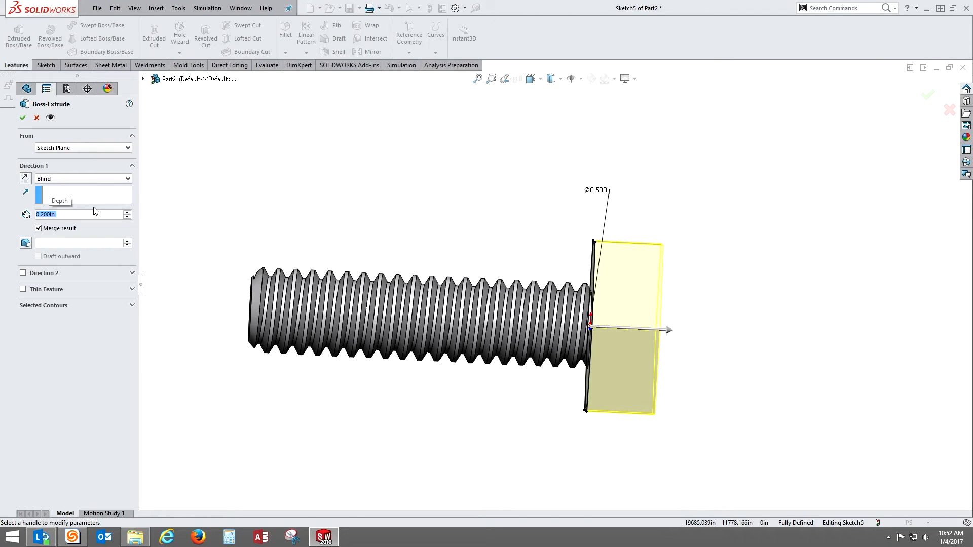
pyautogui.click(8, 118)
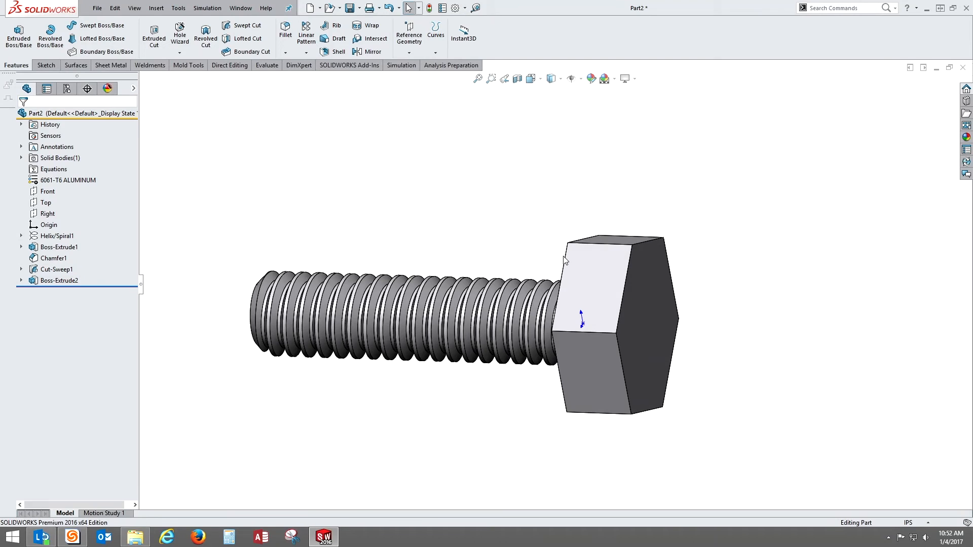
pyautogui.moveTo(573, 249)
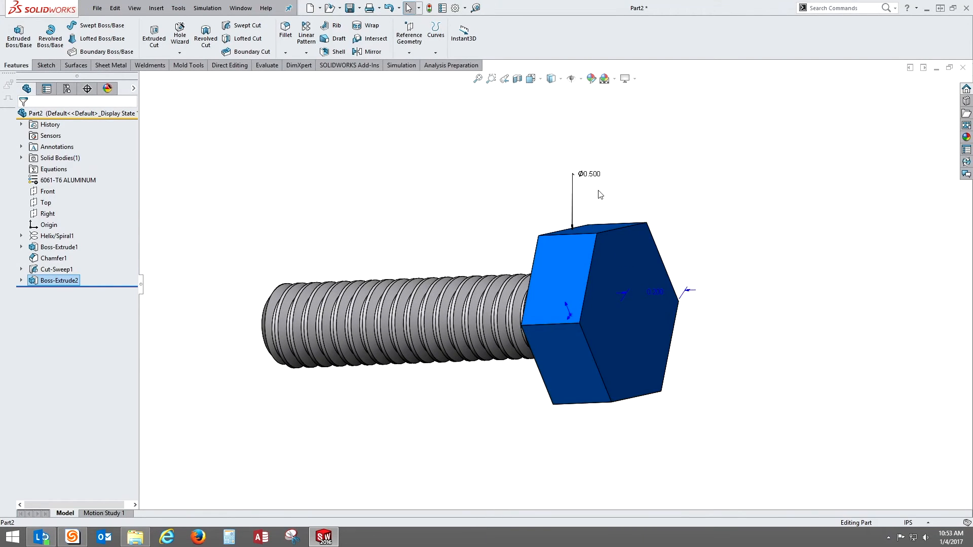
# Step: Edit Boss-Extrude2's dimensions to a 0.413 in hexagon diameter and a revised head thickness
pyautogui.doubleClick(587, 173)
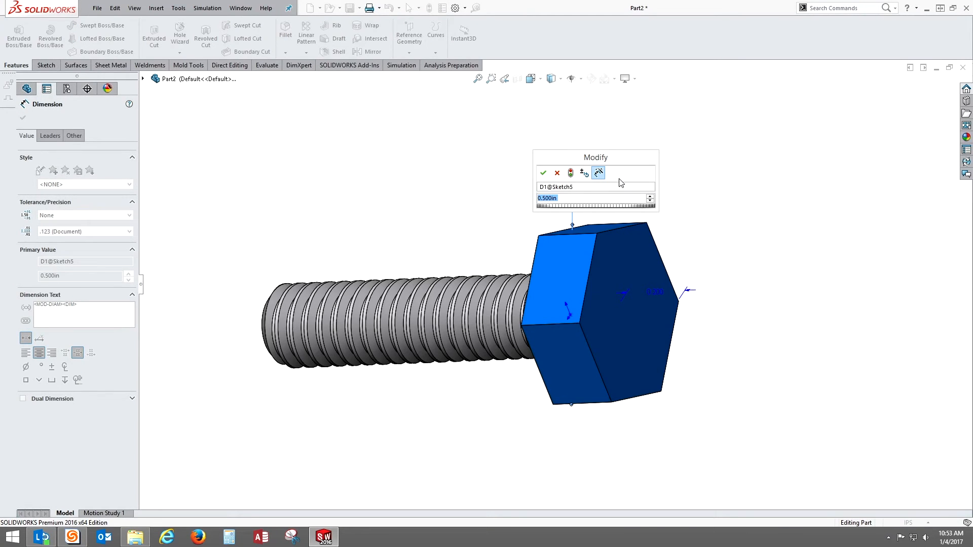
pyautogui.click(543, 173)
pyautogui.write('.18')
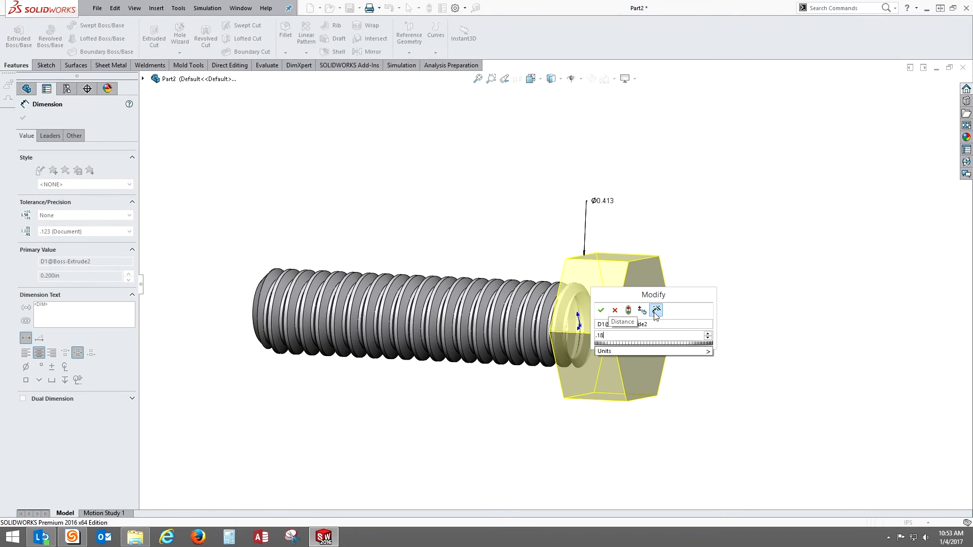
pyautogui.click(604, 310)
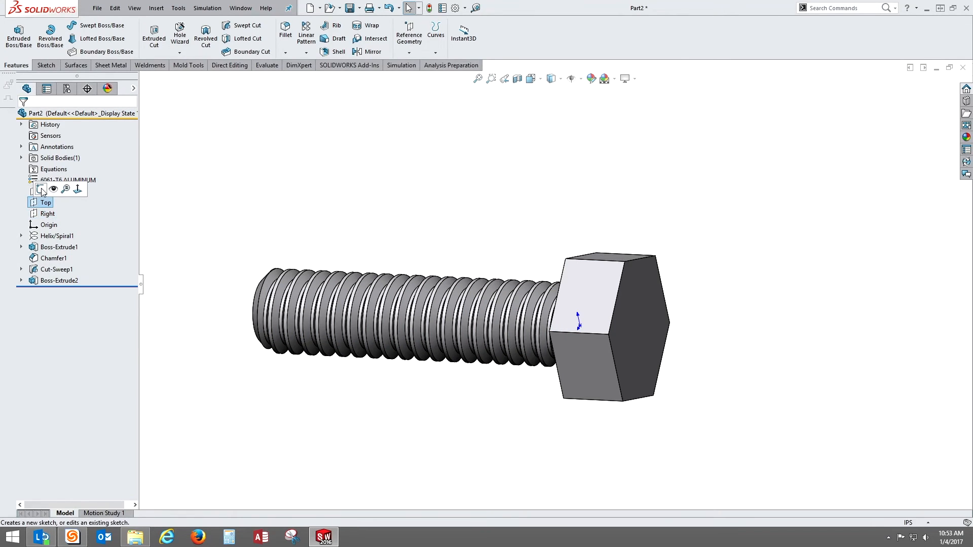
# Step: Start Sketch7, draw a centerline from the origin and two diagonal lines at the head's top corners
pyautogui.click(33, 188)
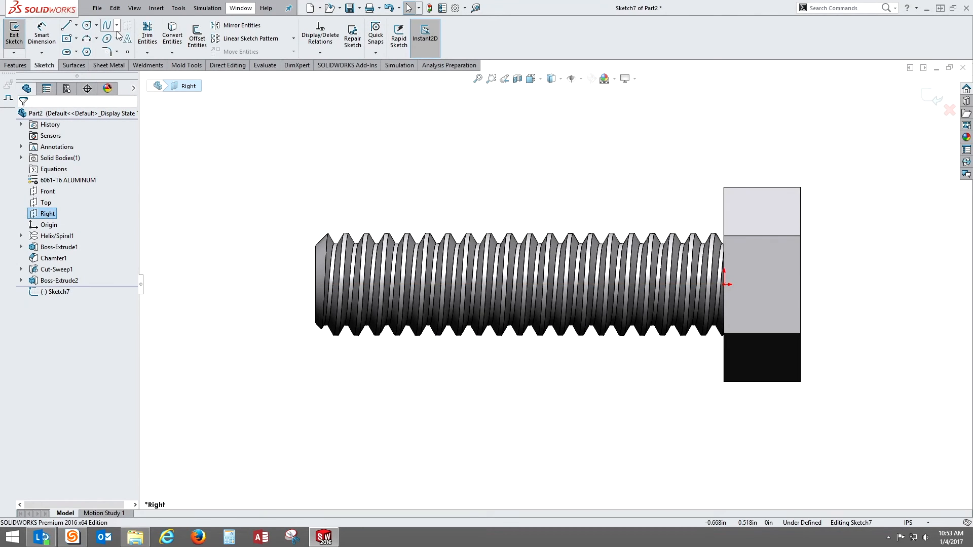
pyautogui.moveTo(64, 25)
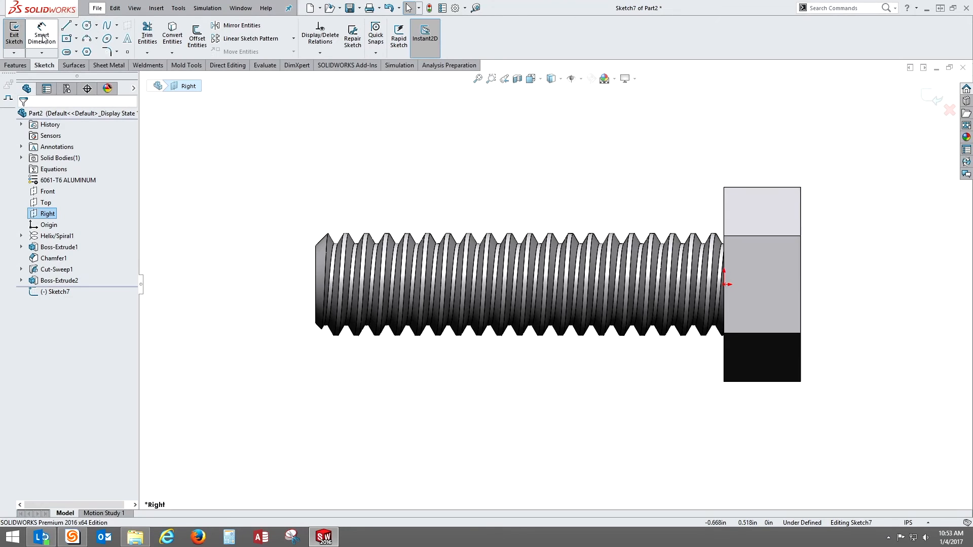
pyautogui.click(74, 27)
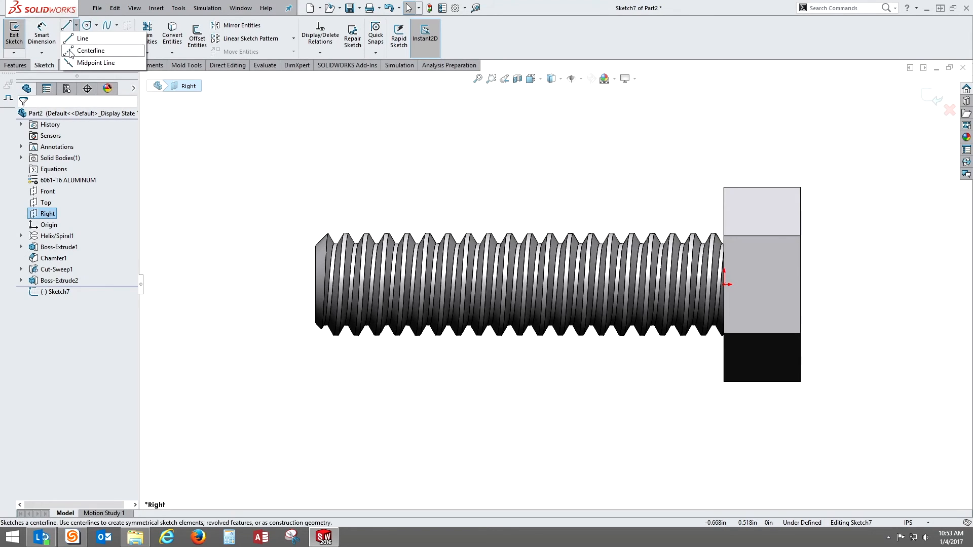
pyautogui.click(94, 50)
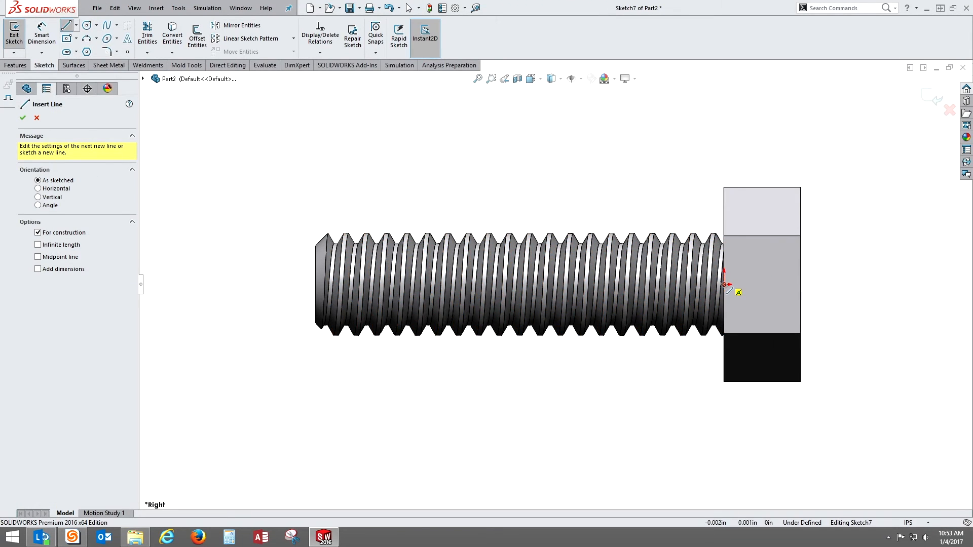
pyautogui.moveTo(727, 285); pyautogui.dragTo(822, 285)
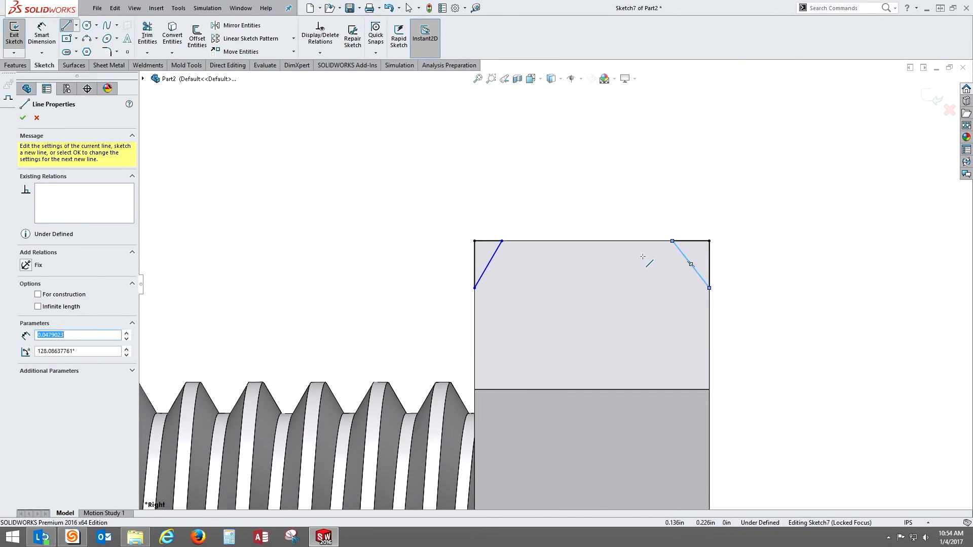
pyautogui.click(24, 118)
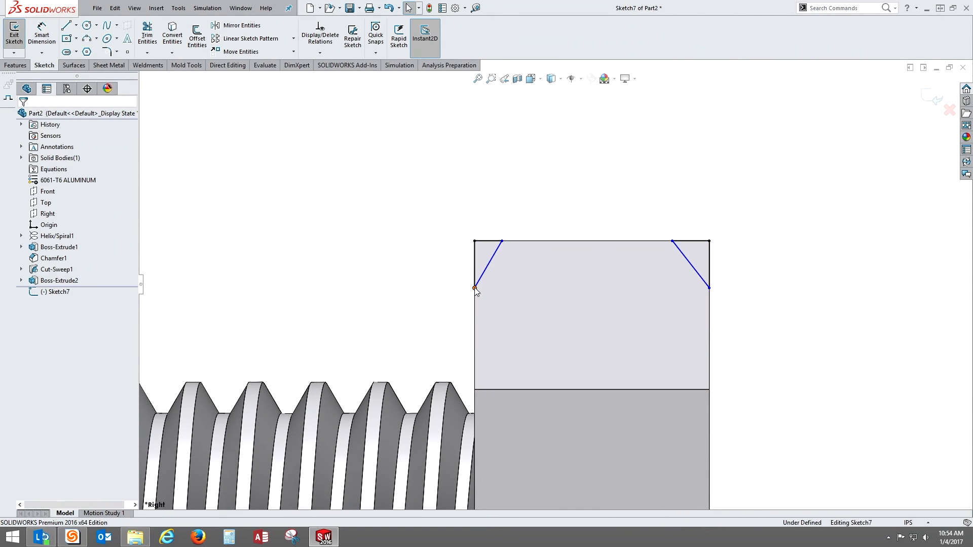
# Step: Add Horizontal and Equal relations so both chamfer corners are level and matching
pyautogui.click(708, 288)
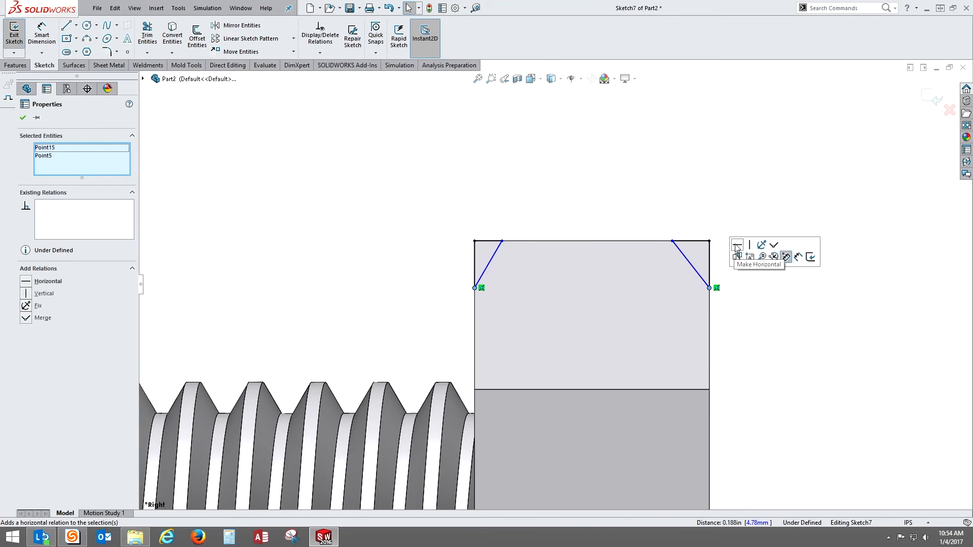
pyautogui.click(737, 246)
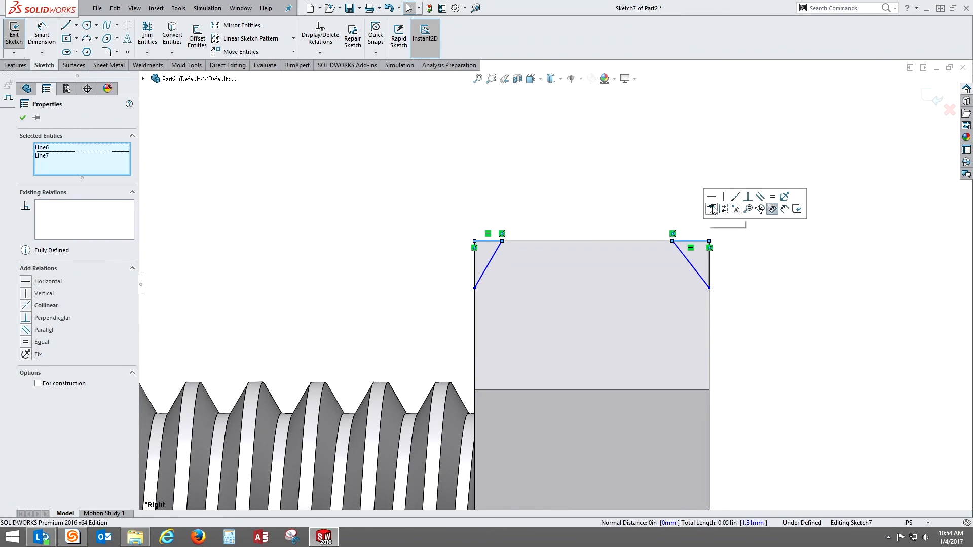
pyautogui.click(711, 209)
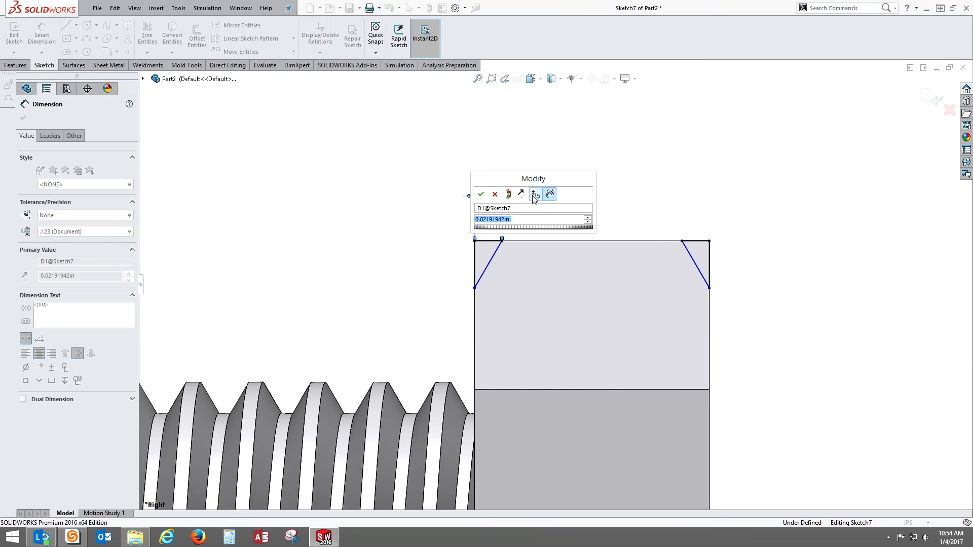
# Step: Dimension the chamfer 0.030 in across and 0.050 in down, fully defining Sketch7
pyautogui.click(480, 194)
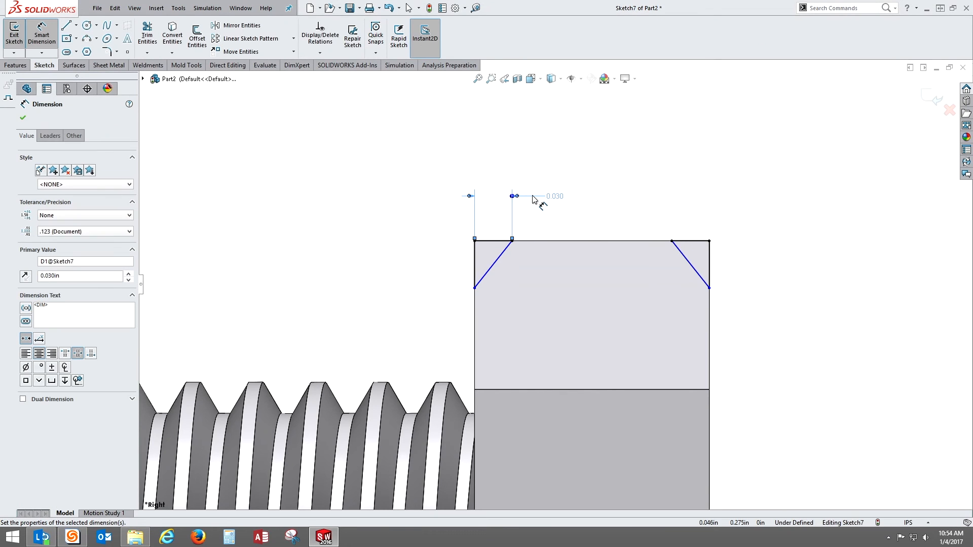
pyautogui.click(475, 264)
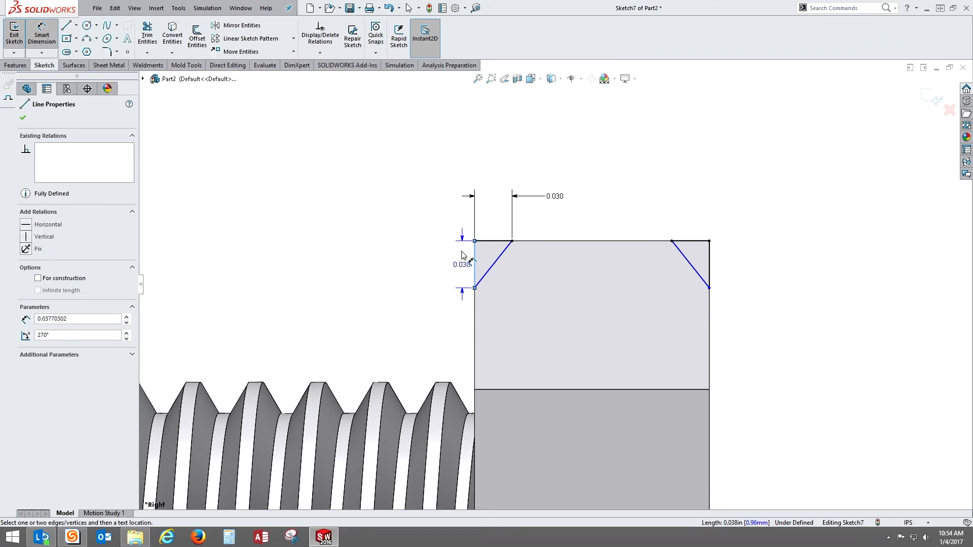
pyautogui.click(460, 265)
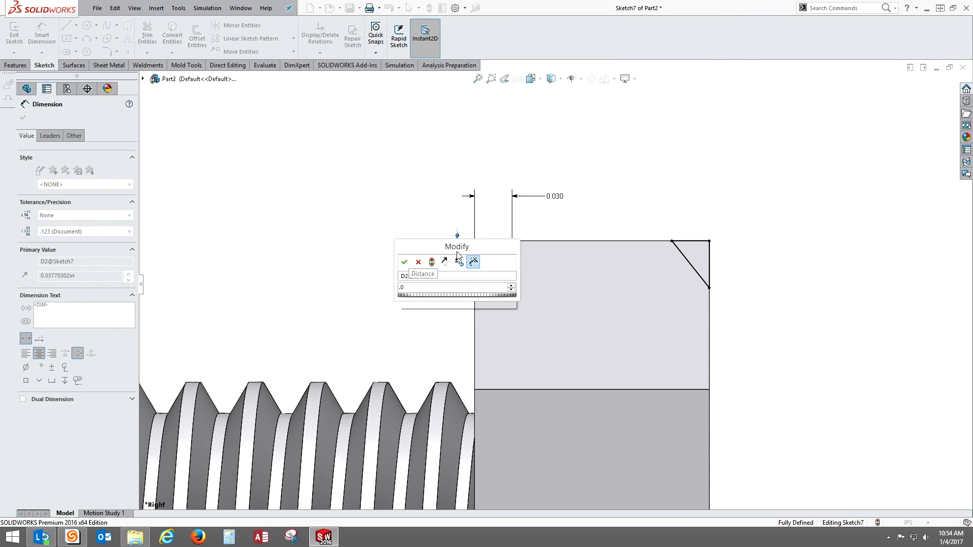
pyautogui.click(404, 262)
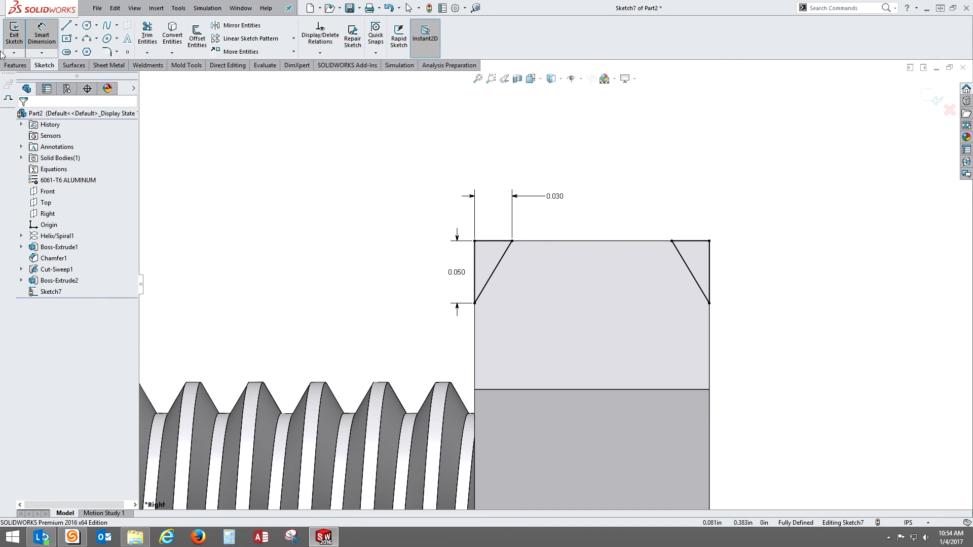
pyautogui.click(16, 65)
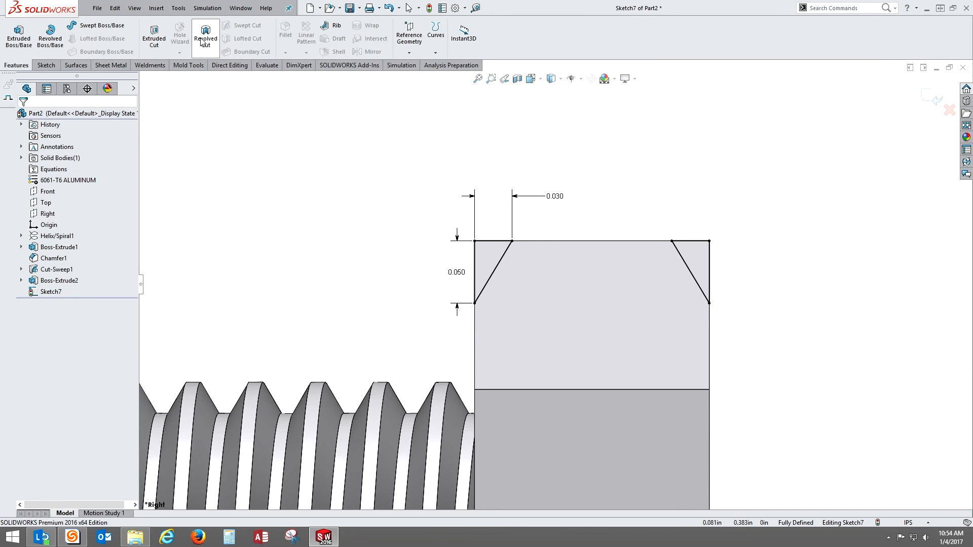
# Step: Create Cut-Revolve1 from the chamfer profile and begin saving the part under a new name
pyautogui.click(205, 34)
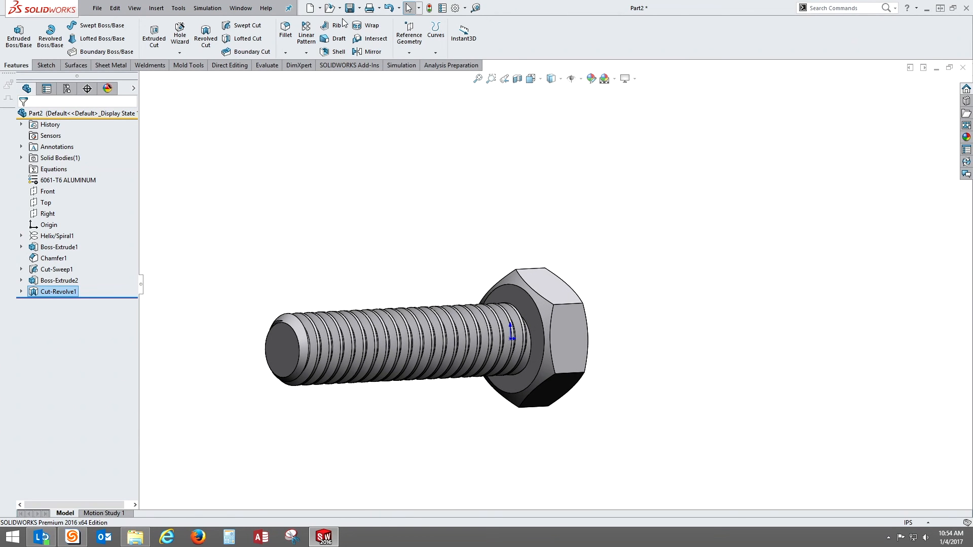
pyautogui.click(351, 7)
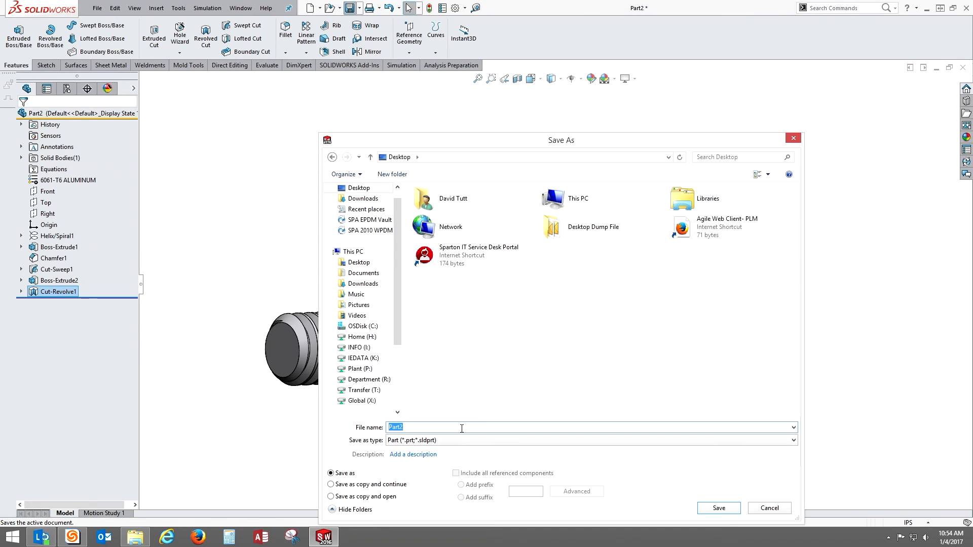
# Step: Enter the file name CAP SCREW 1_4-20 X 1L in the Save As dialog
pyautogui.write('C')
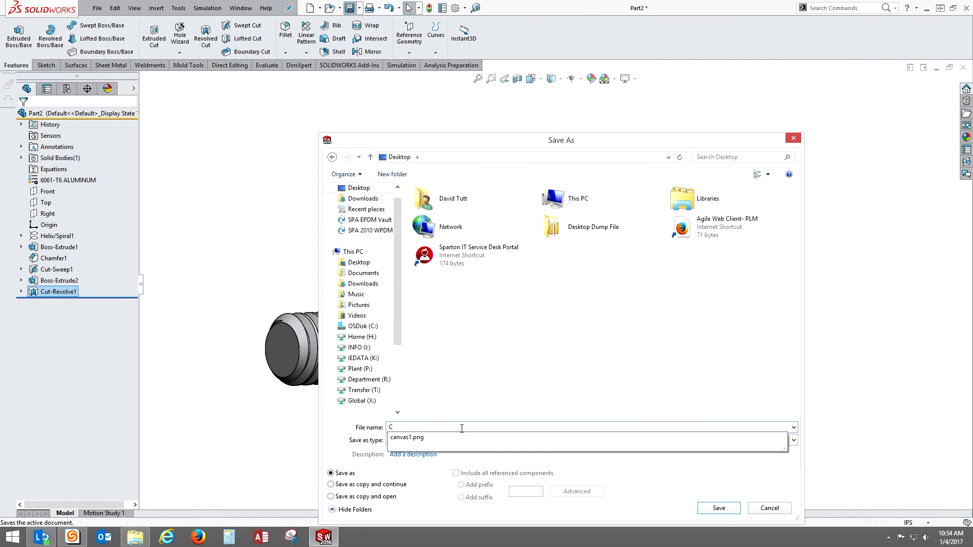
pyautogui.write('AP SCREW 1_4')
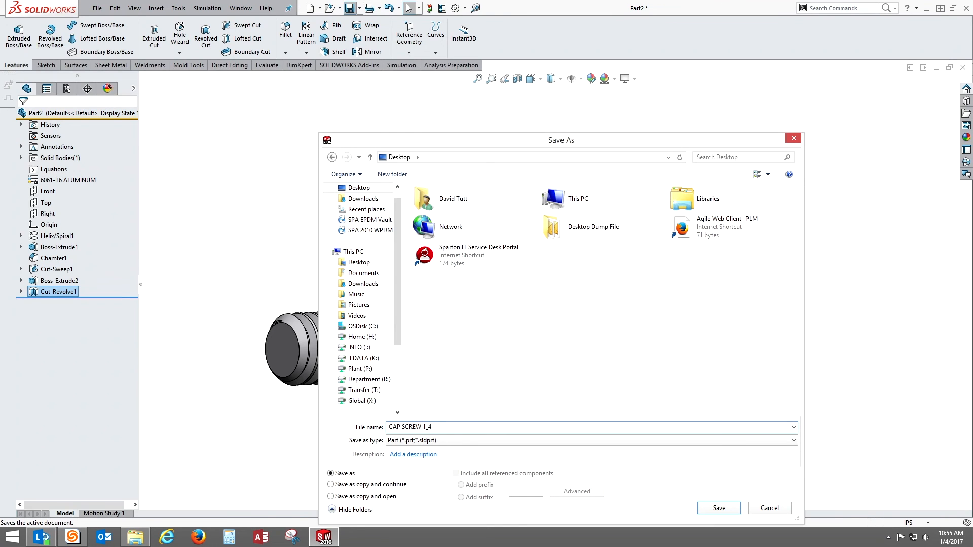
pyautogui.write('-20')
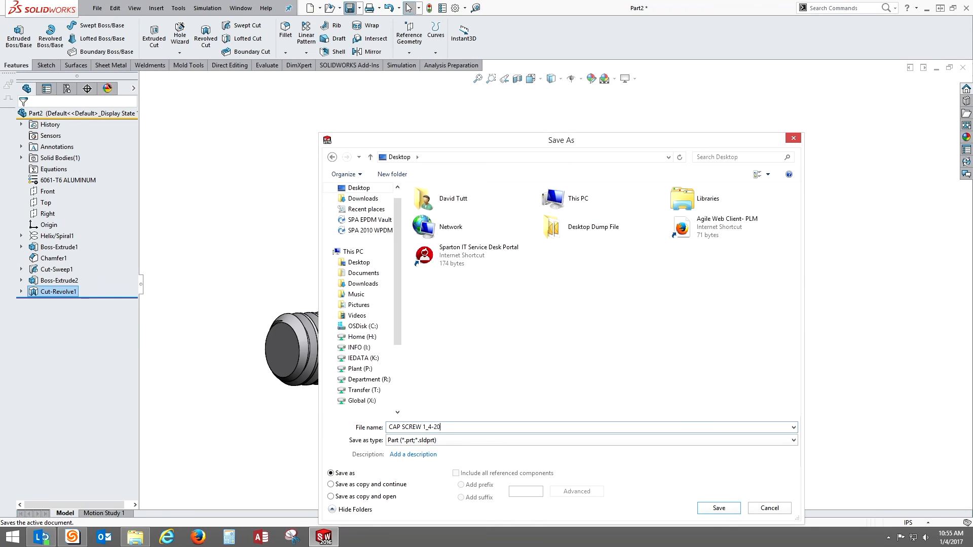
pyautogui.write('X 1 I')
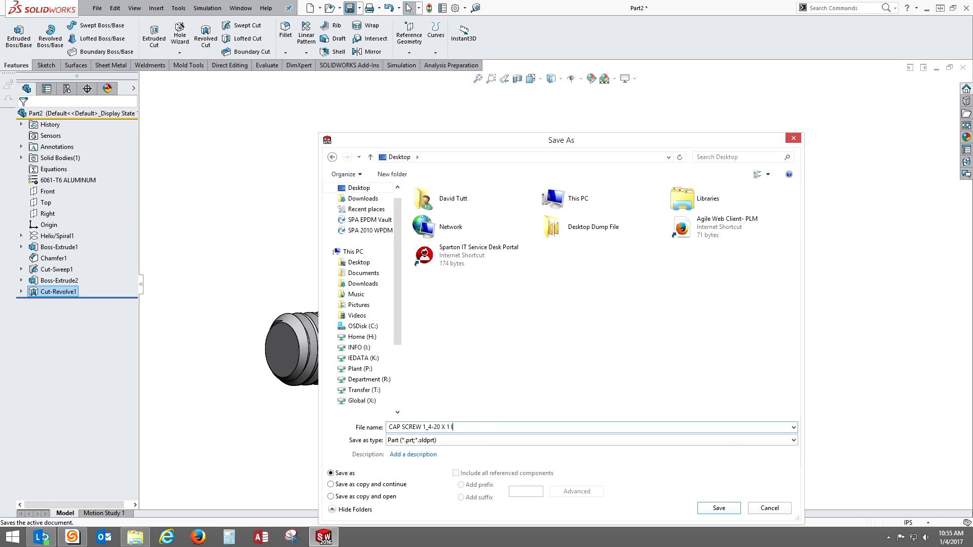
pyautogui.press('Backspace')
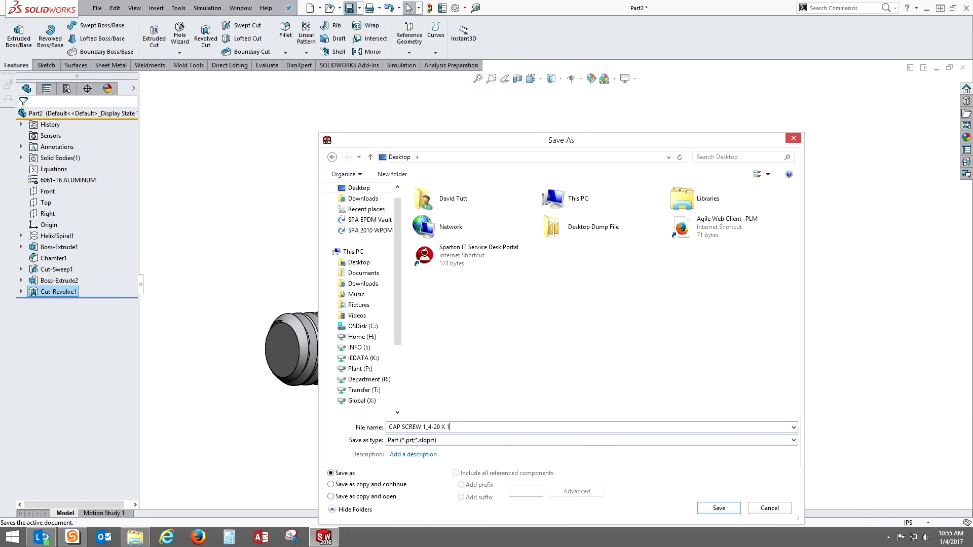
pyautogui.write('L')
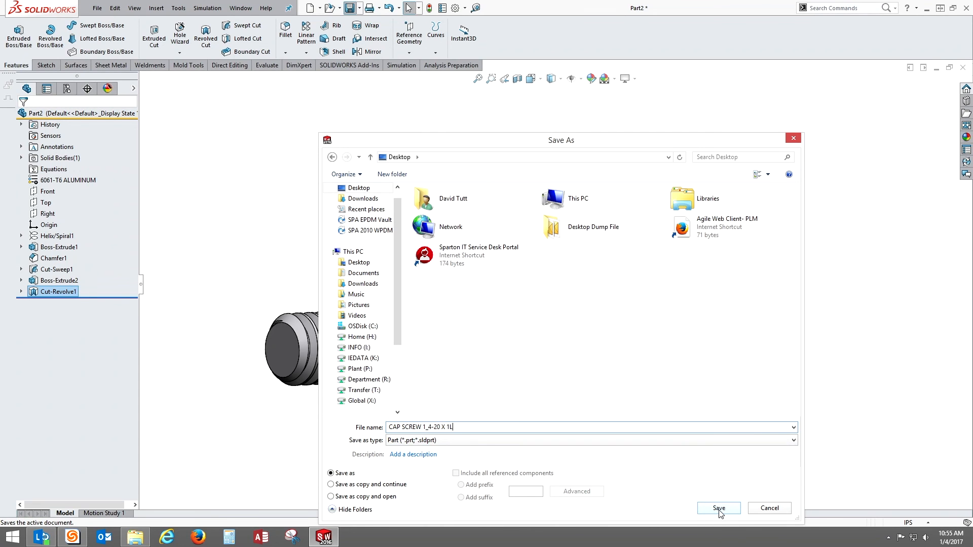
# Step: Confirm the save as CAP SCREW 1_4-20 X 1L and reach for the Display Style choices
pyautogui.click(718, 508)
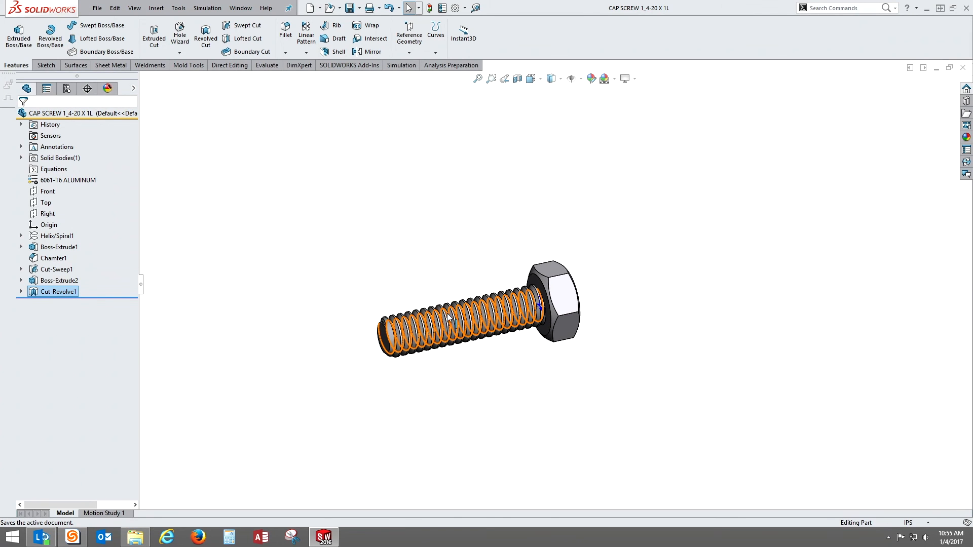
pyautogui.click(551, 78)
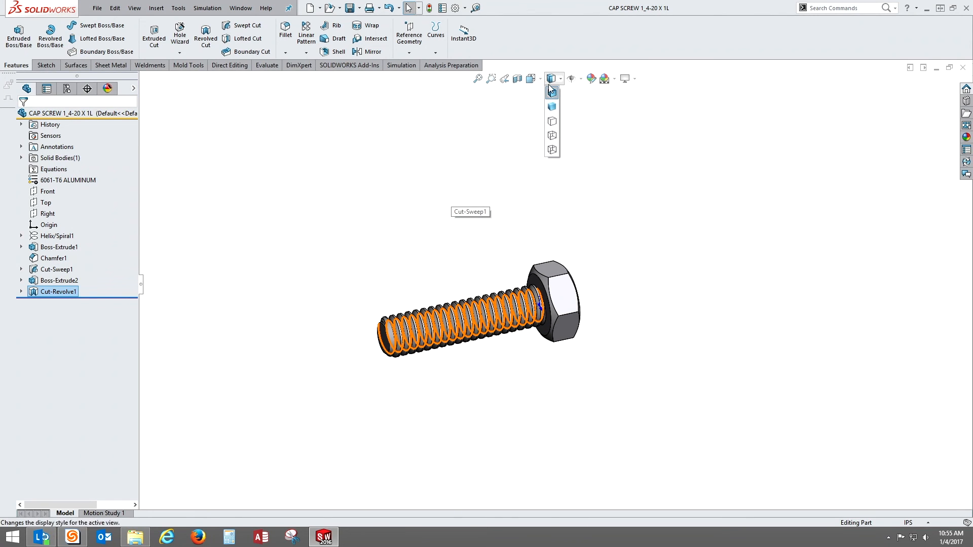